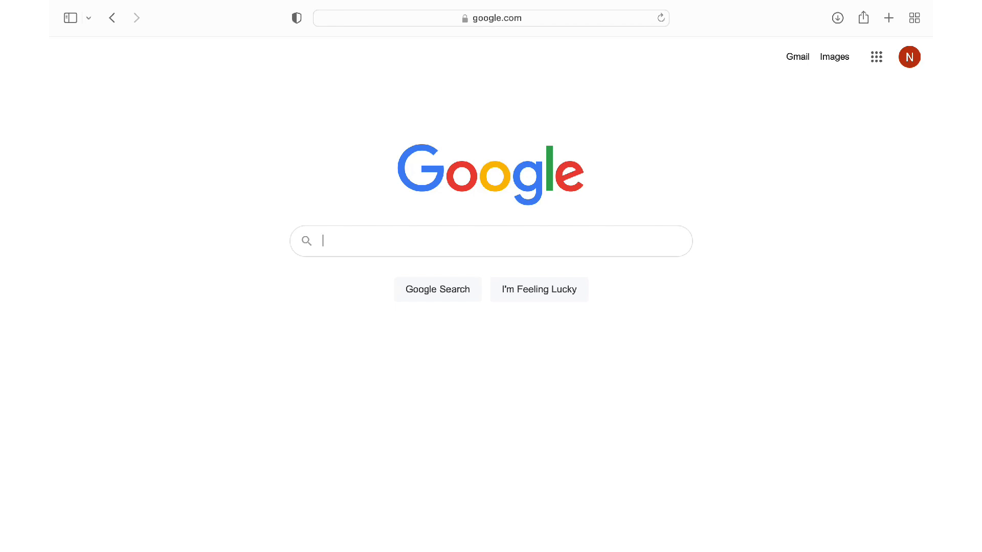
Search Google for 'colab' and open the Welcome To Colaboratory result.
text(colab)
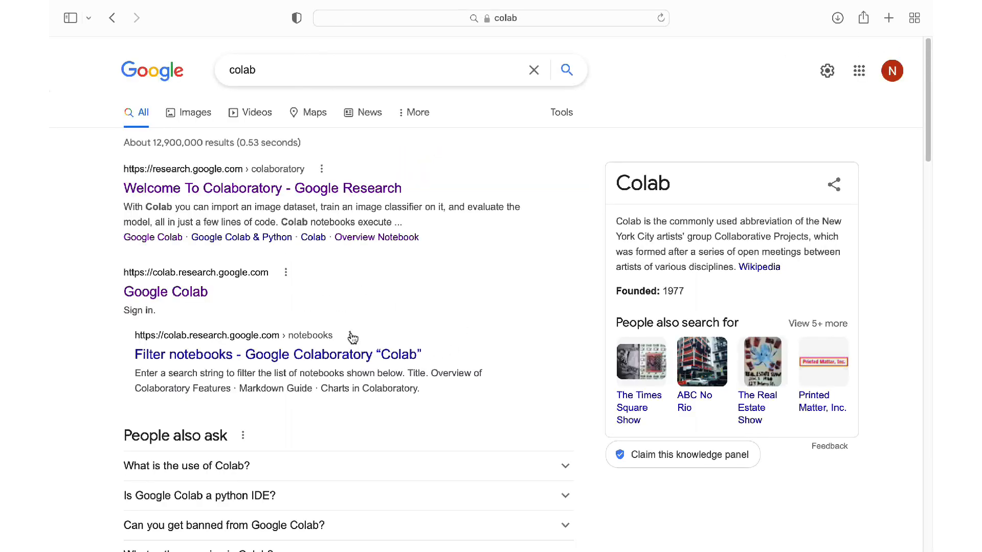
mouse_move(235, 191)
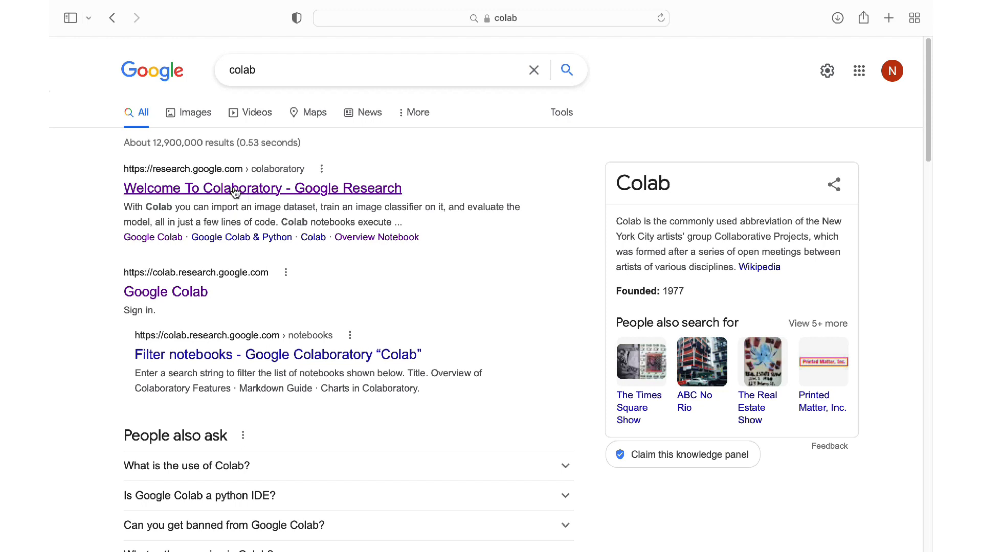
click(261, 188)
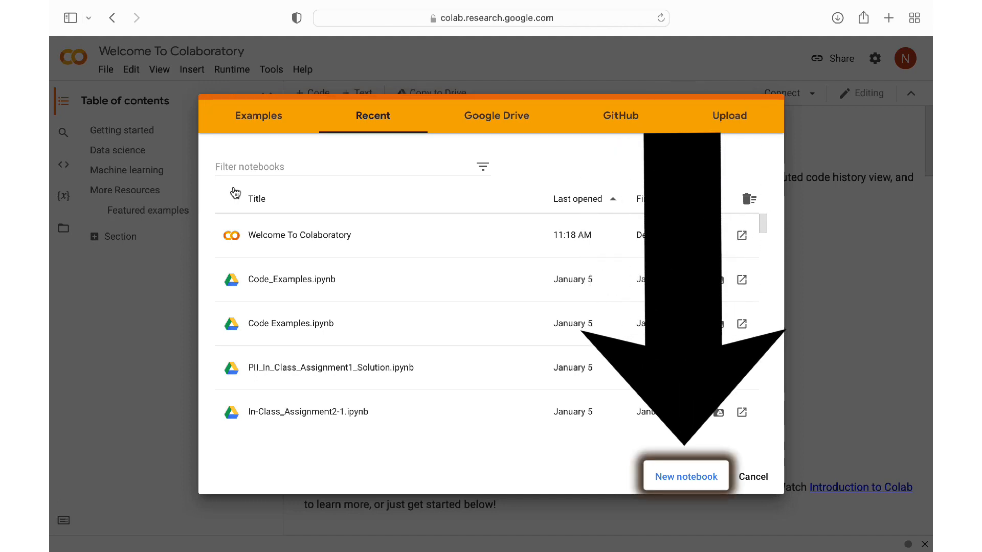
Browse the Examples and Recent notebook lists in the Open notebook dialog.
click(258, 116)
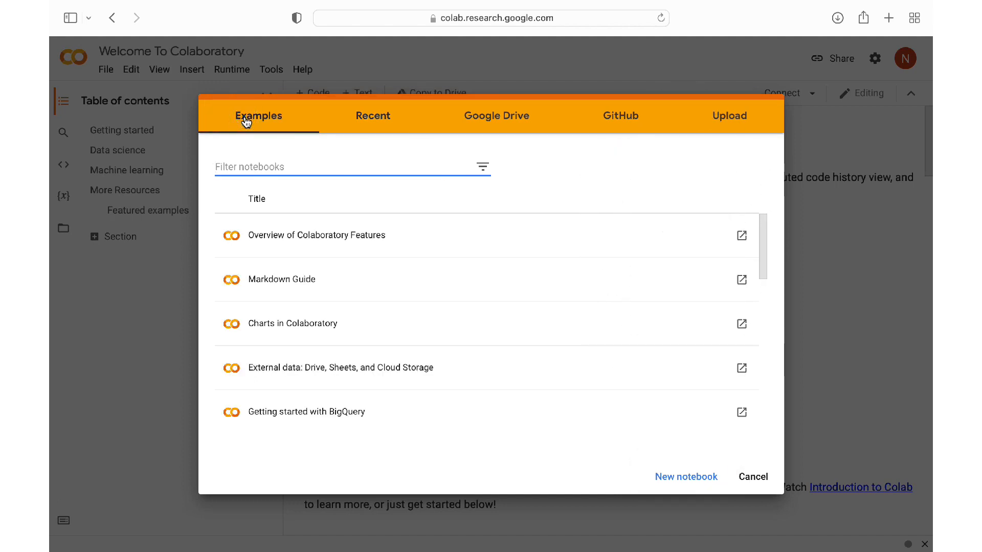
mouse_move(509, 313)
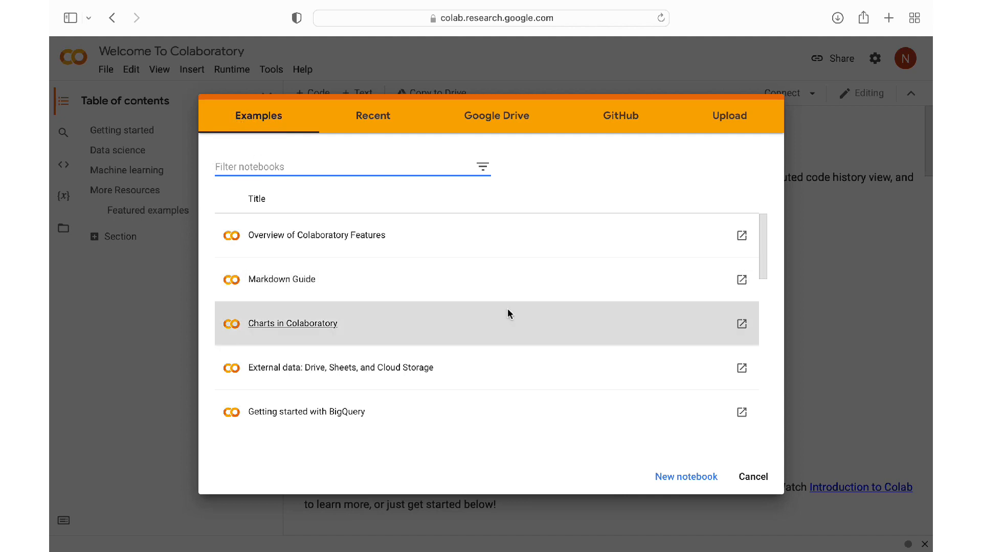
scroll(down, 3)
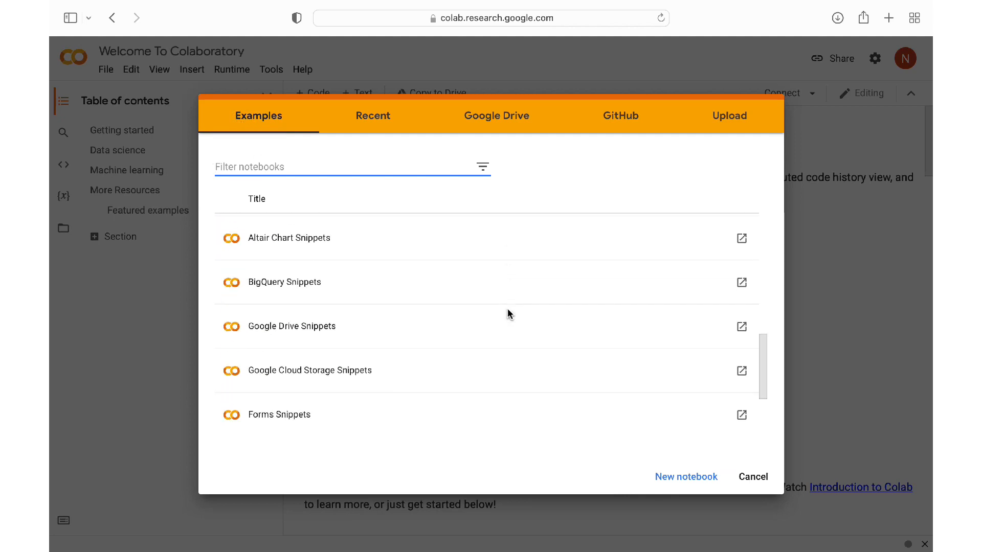
scroll(down, 3)
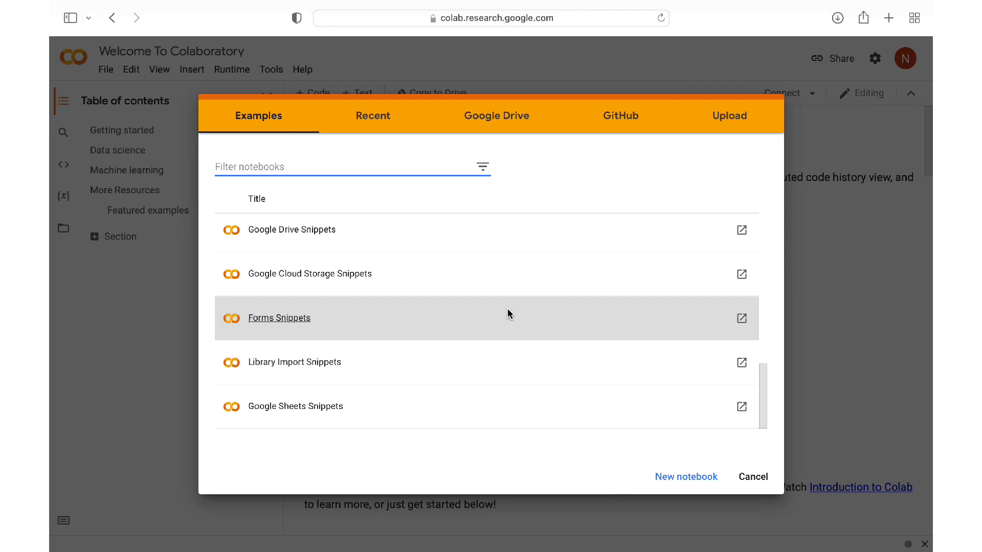
click(372, 116)
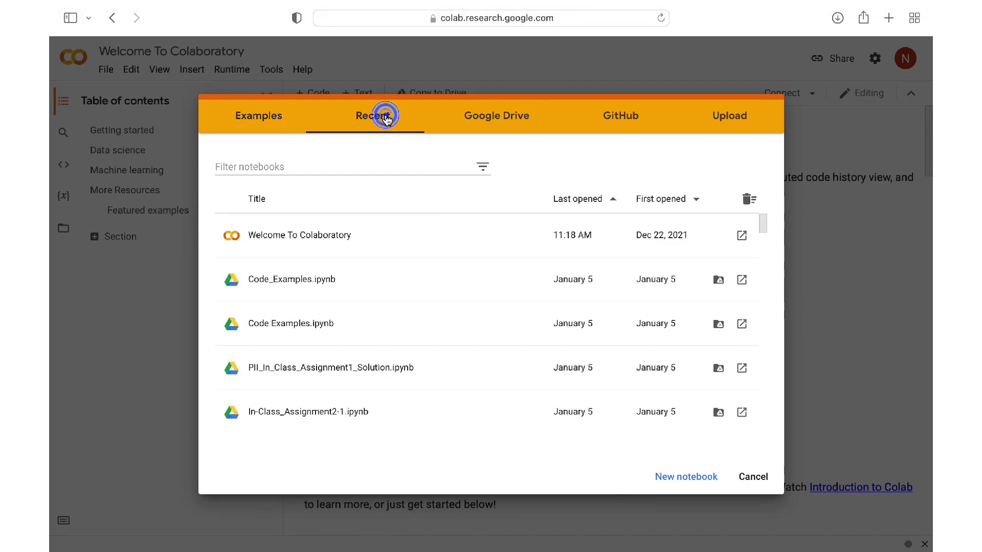
scroll(down, 3)
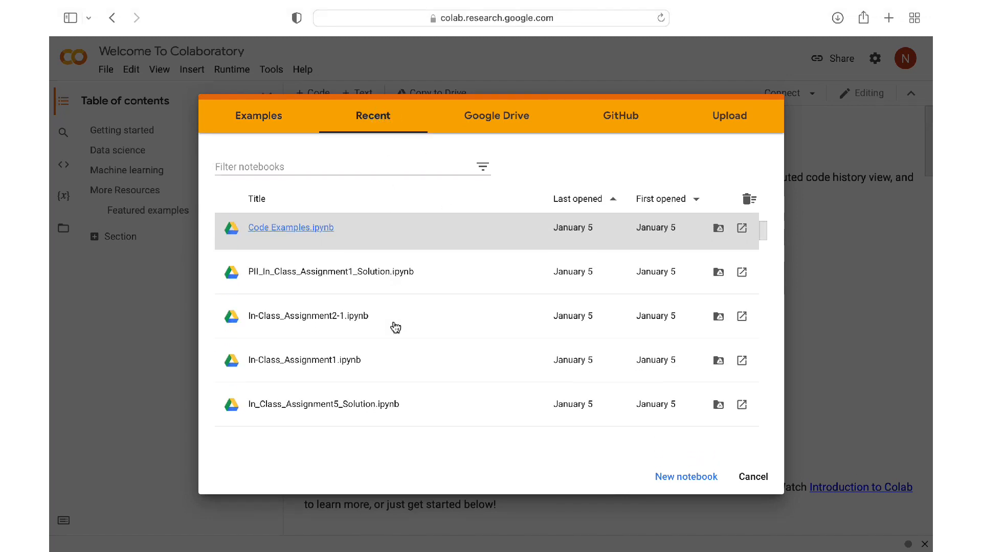
scroll(down, 3)
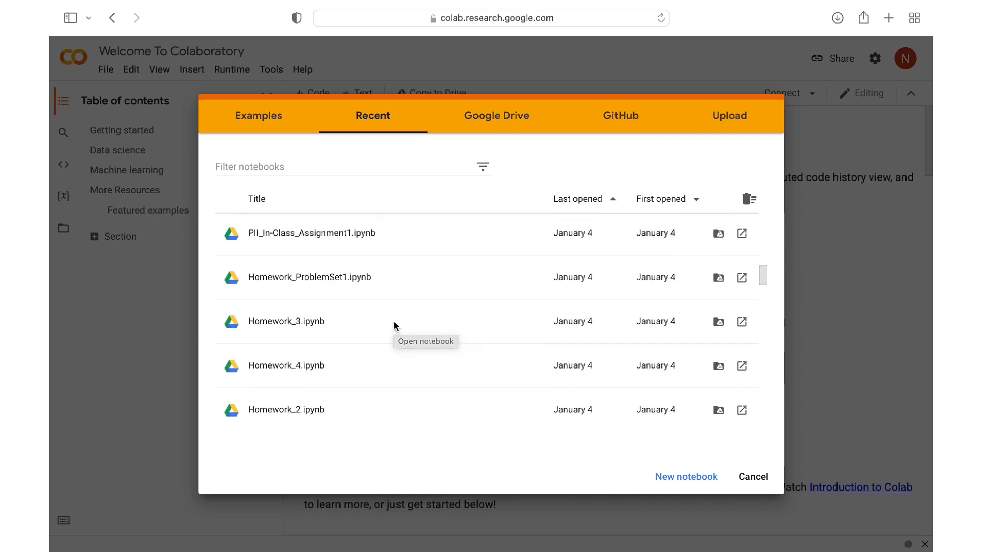
scroll(down, 3)
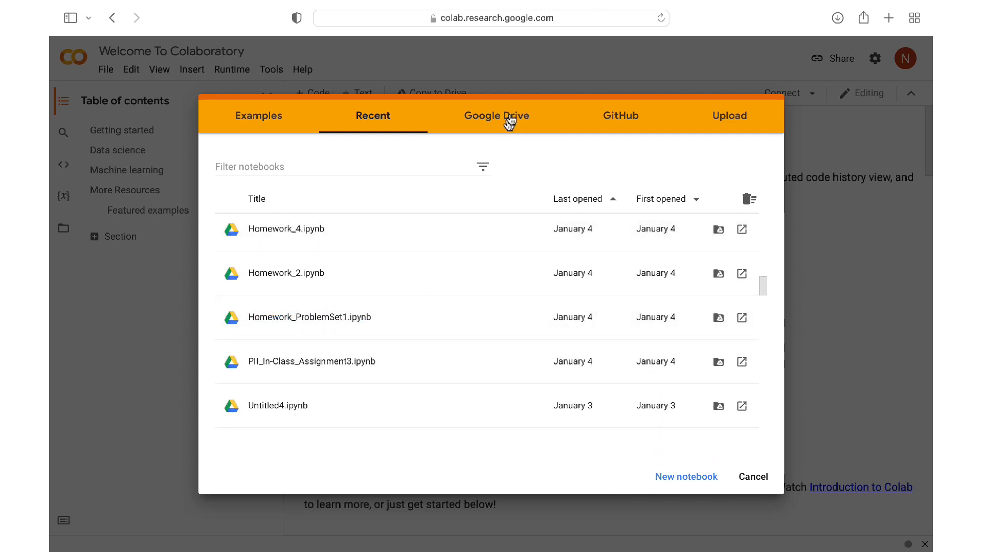
Browse the Google Drive notebook list, then switch to the Upload pane.
click(496, 116)
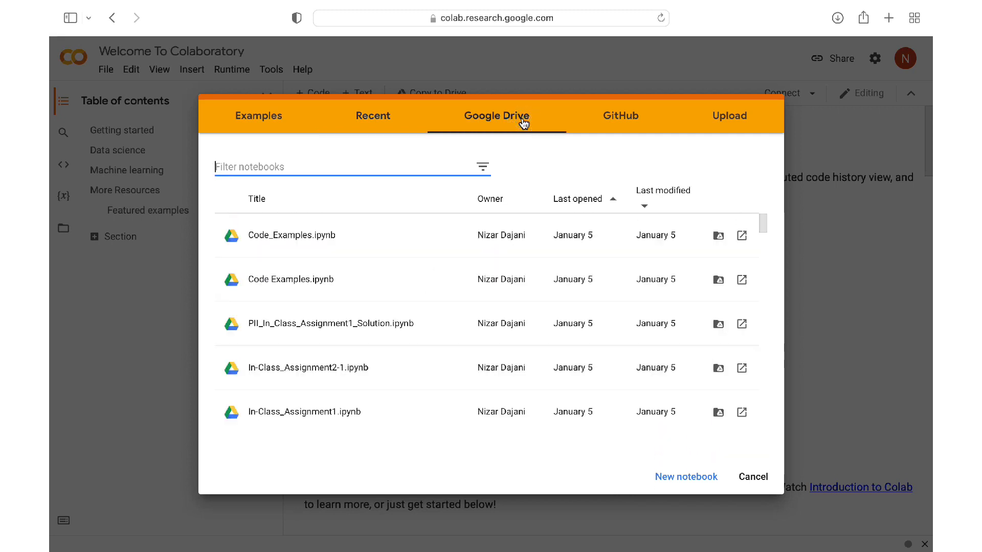
scroll(down, 3)
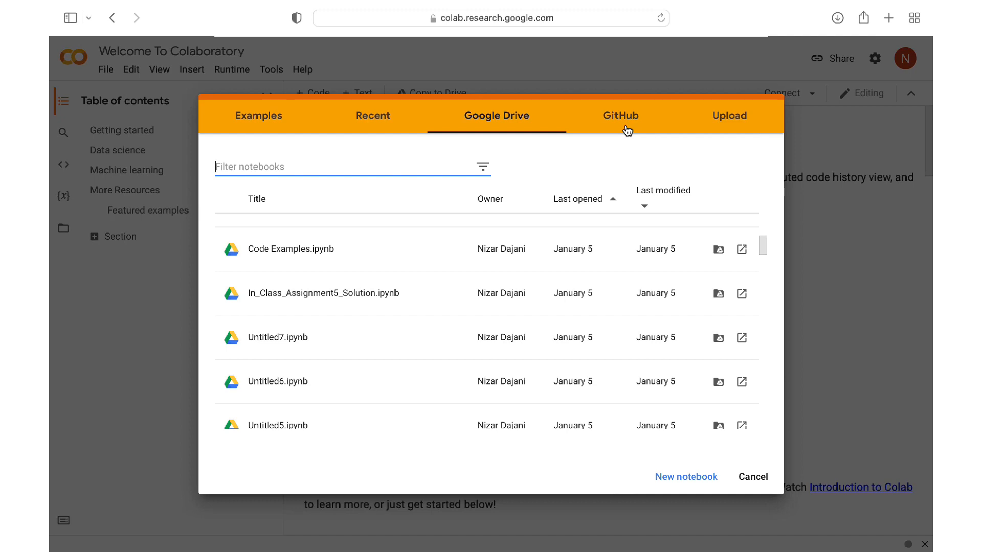
click(729, 115)
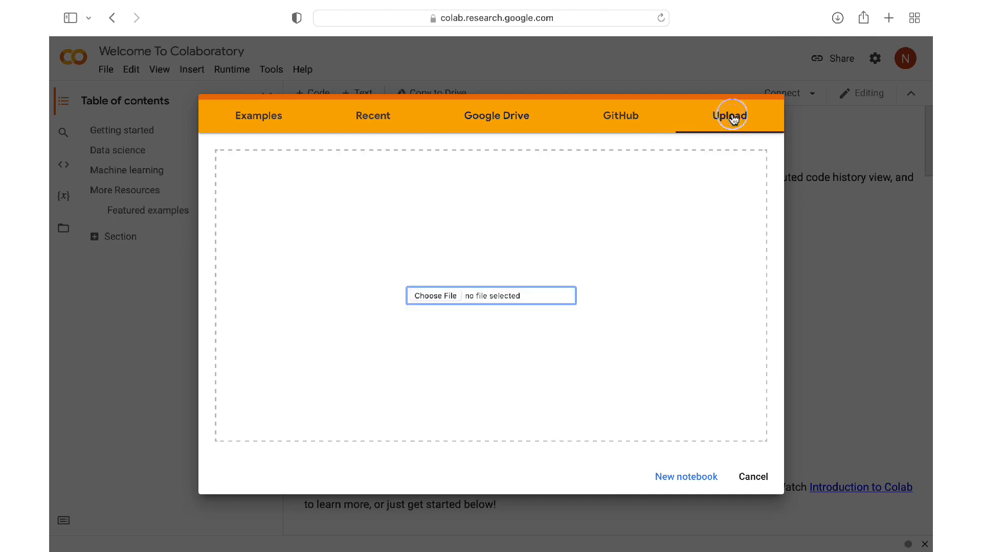
mouse_move(431, 300)
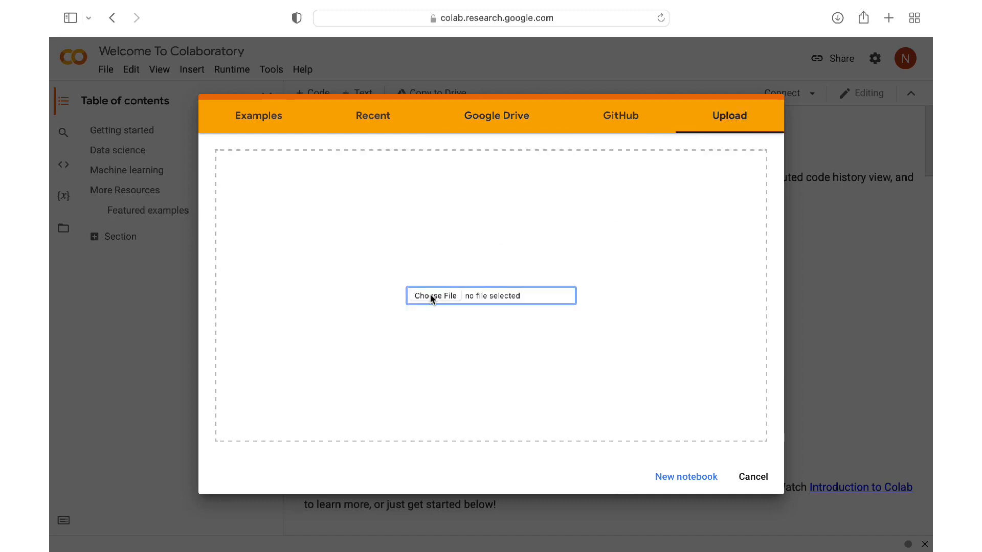
mouse_move(456, 318)
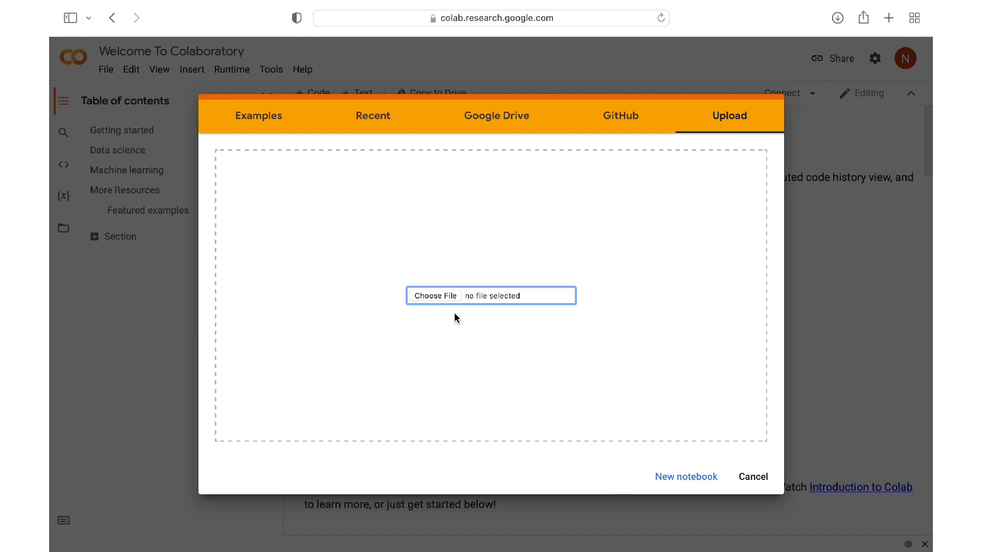
mouse_move(559, 434)
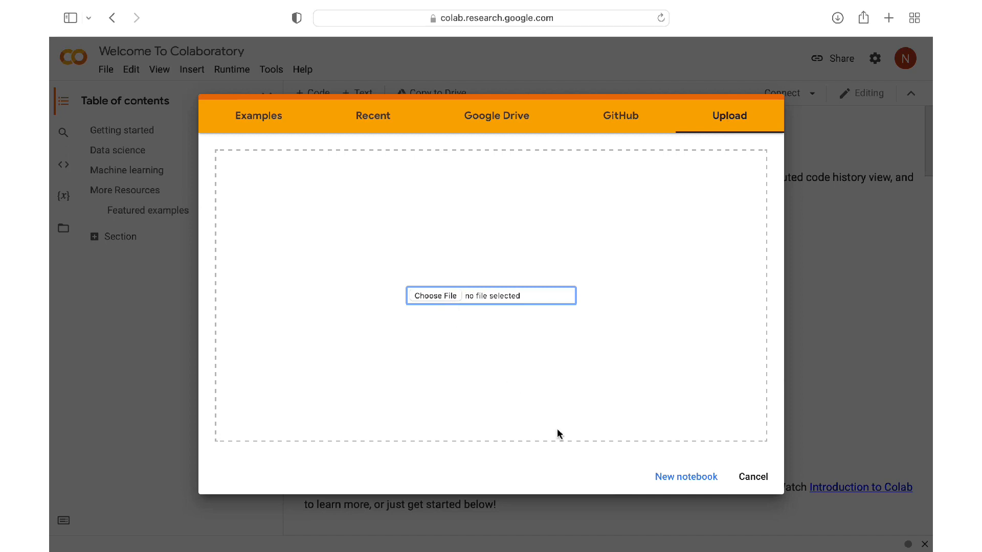
Create a new blank notebook and name it demo.ipynb.
click(753, 477)
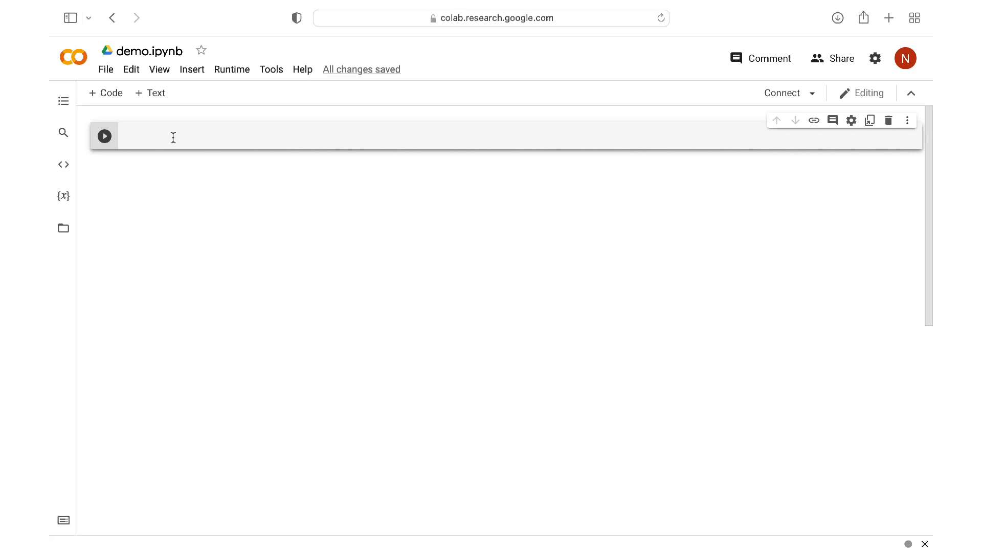
Write print('hello world!') in the notebook's first code cell.
text(print())
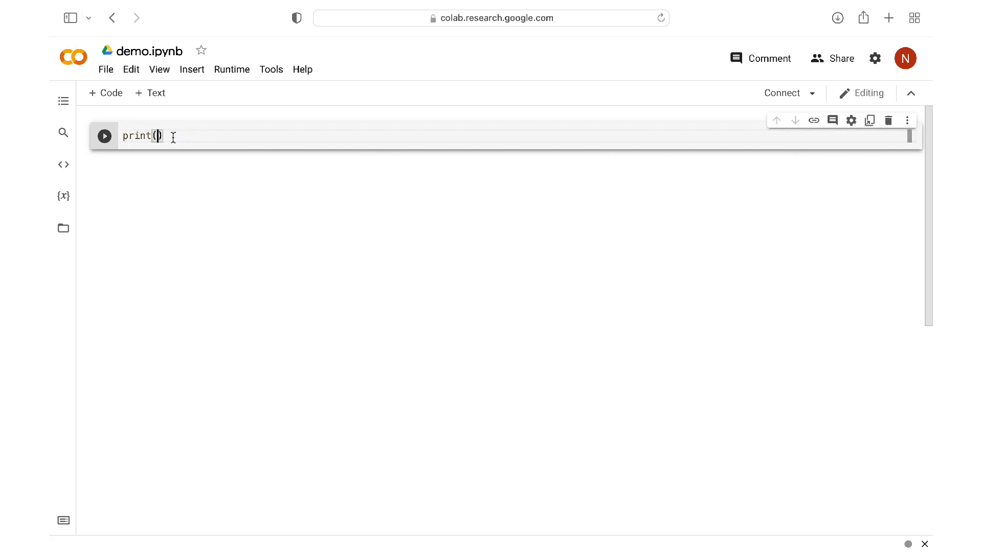
text('hello world')
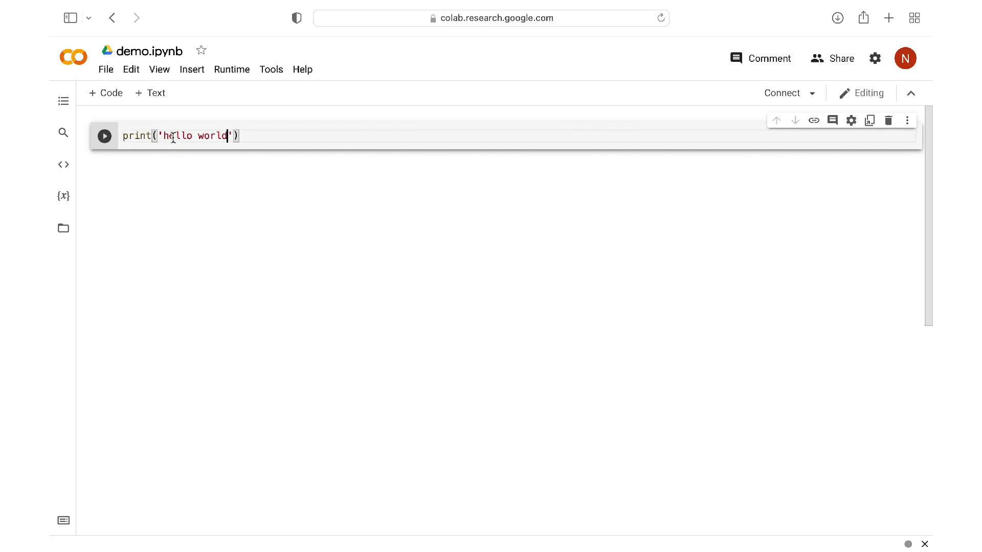
text(!)
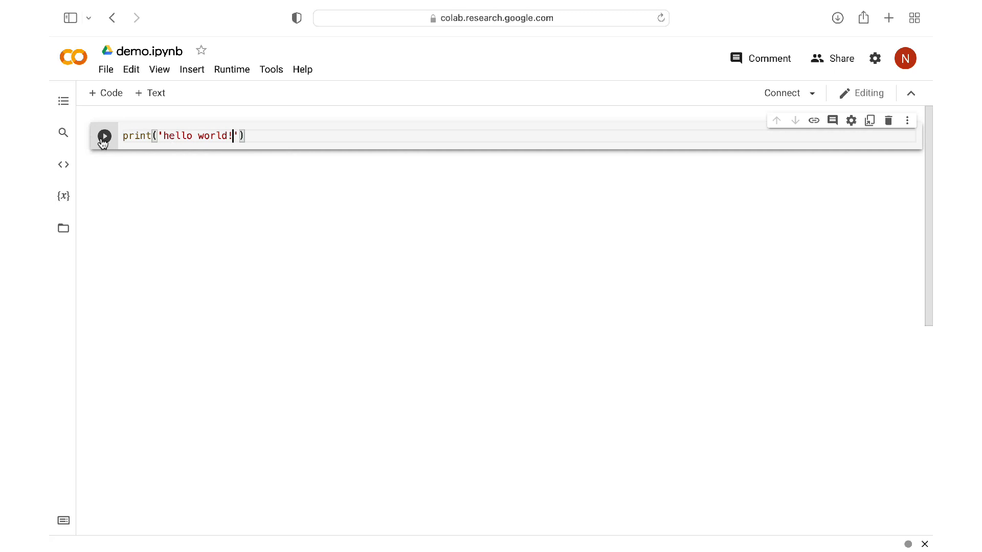
click(105, 136)
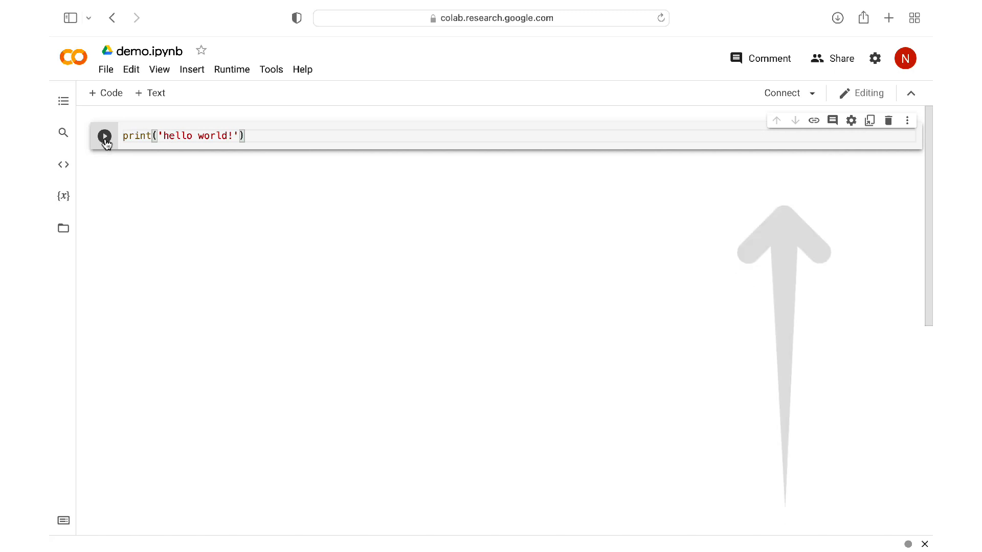
Run the cell so the runtime connects and outputs hello world!
click(104, 135)
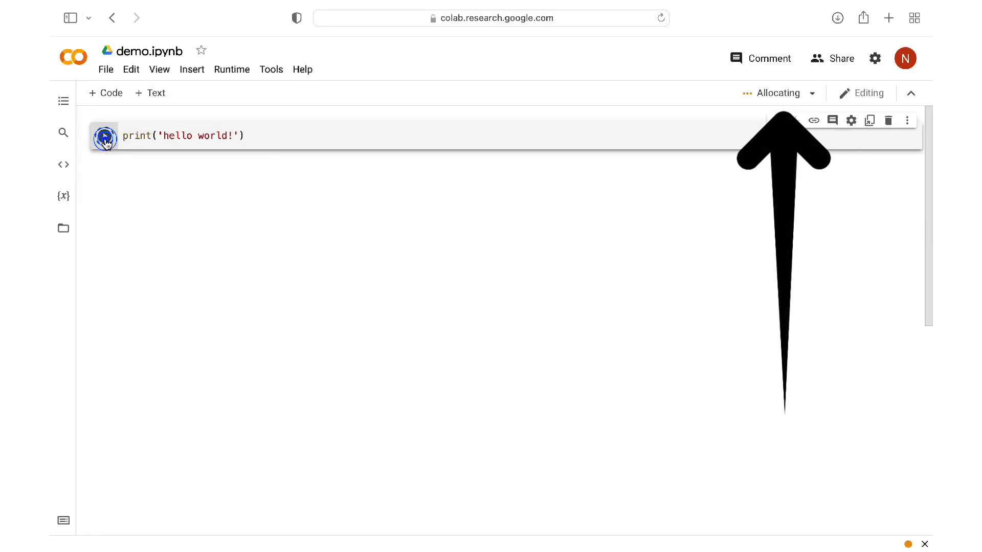
click(106, 136)
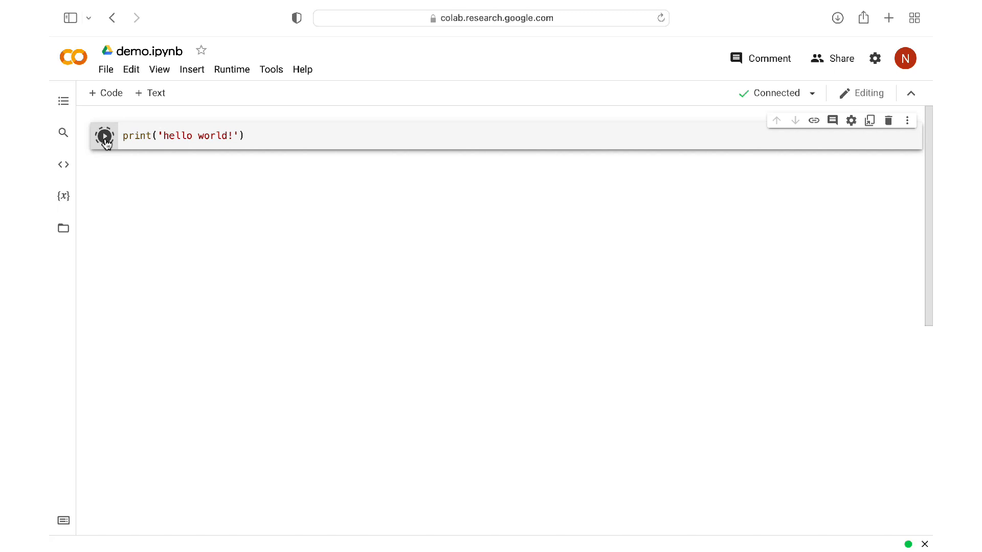
click(105, 136)
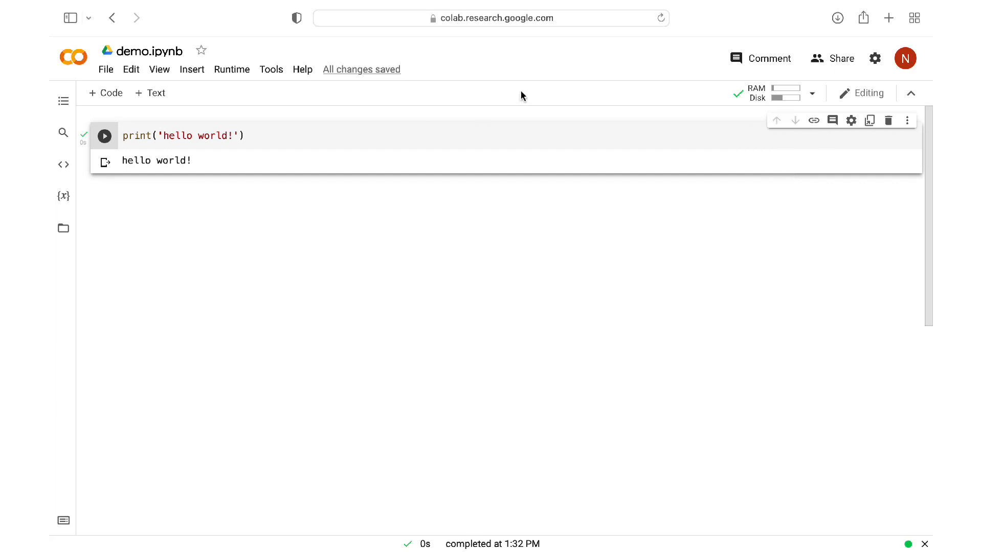
mouse_move(773, 97)
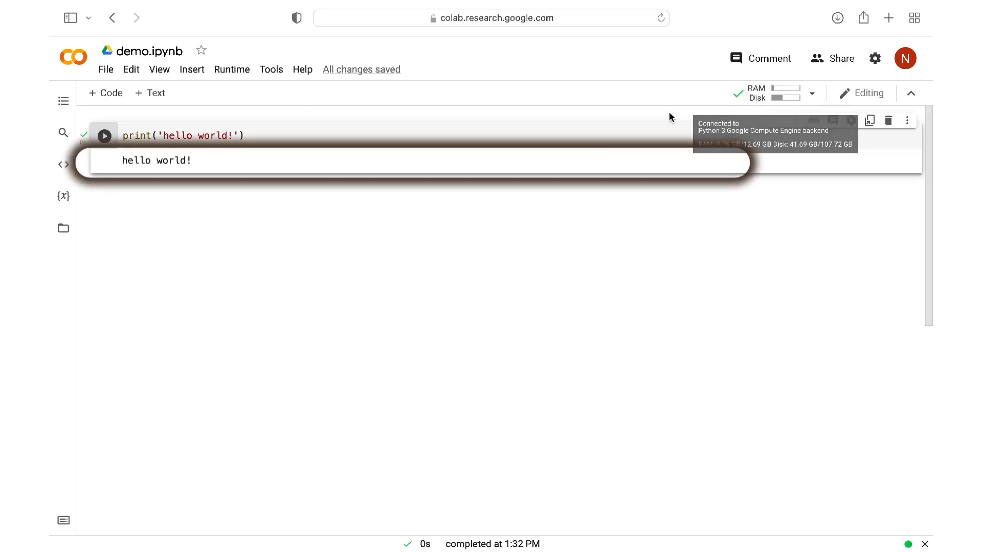
mouse_move(455, 234)
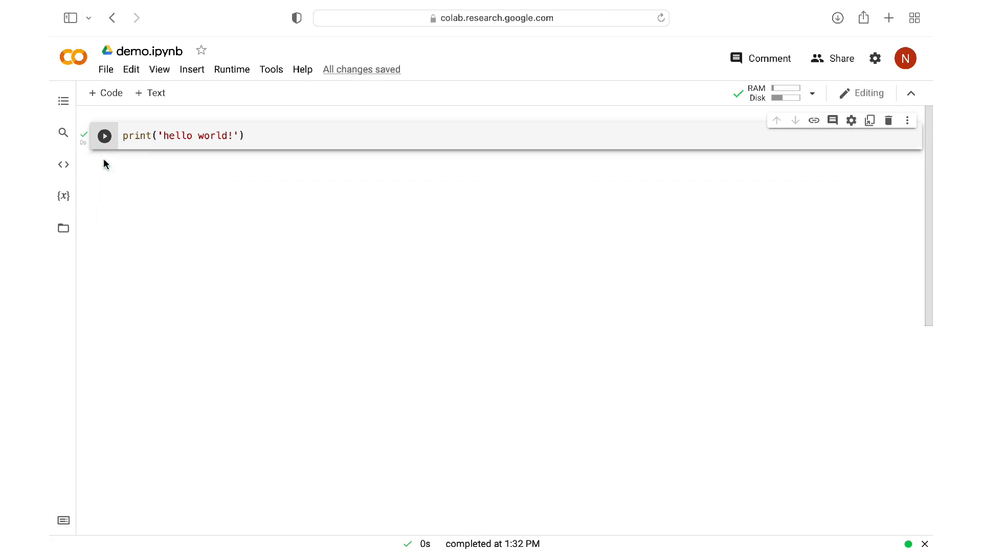
mouse_move(131, 70)
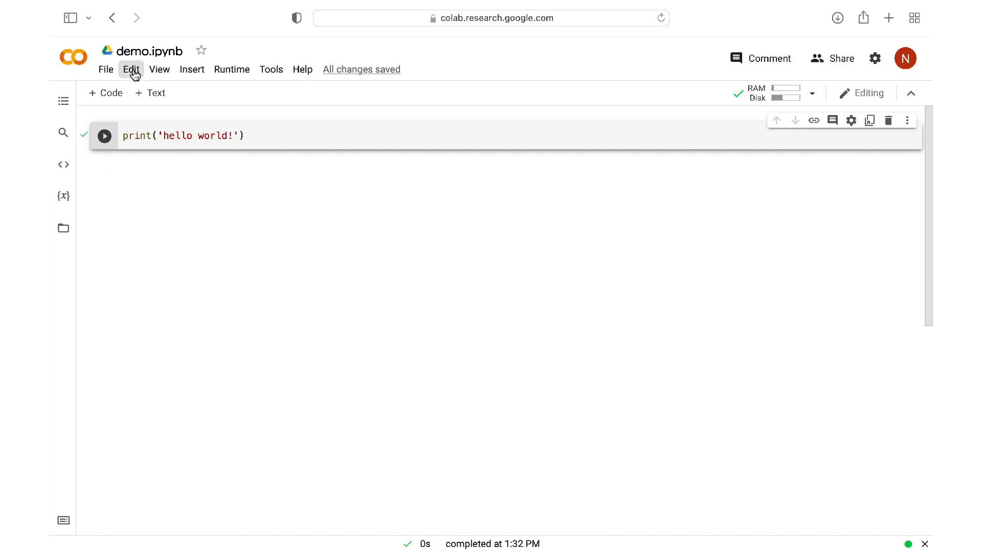
click(131, 68)
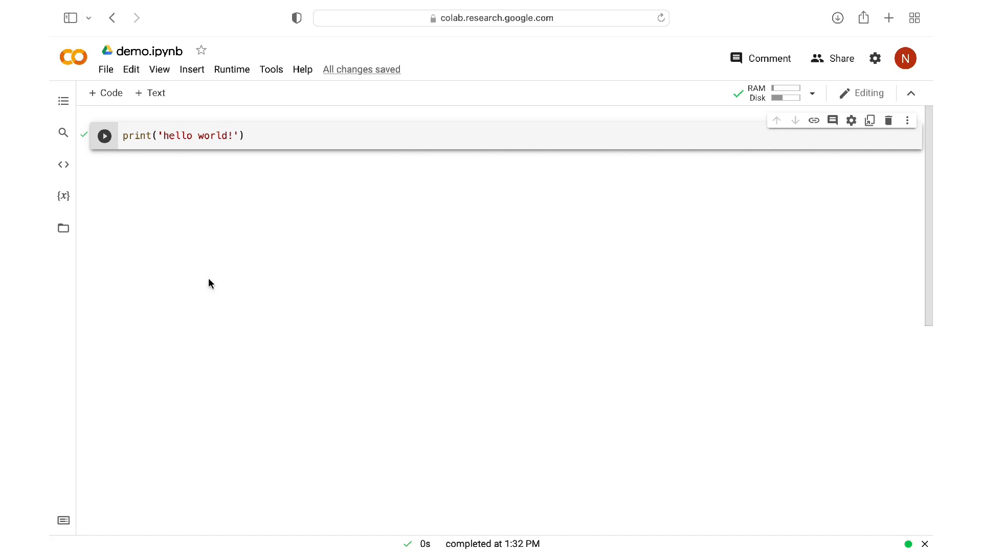
Save demo.ipynb via File > Save and confirm the save.
click(106, 68)
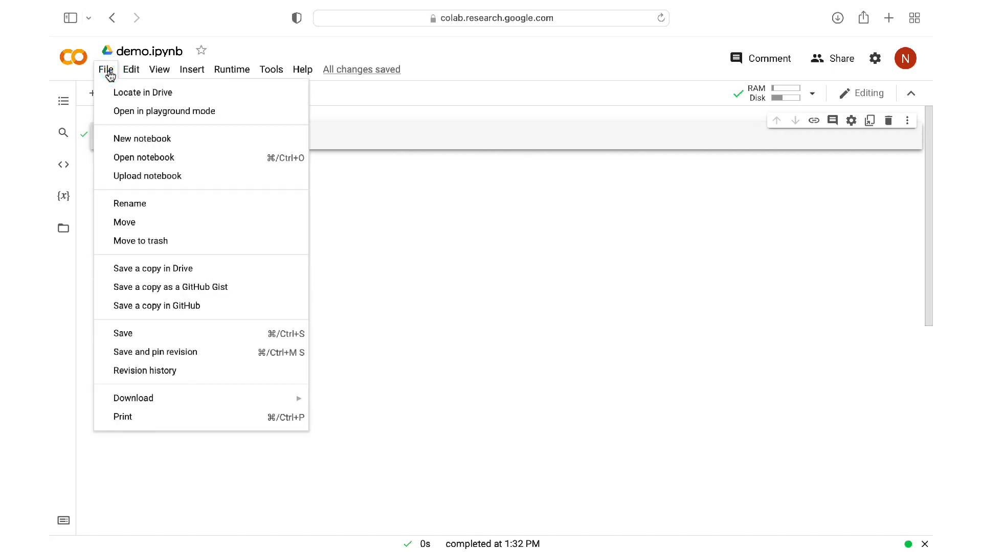
click(123, 333)
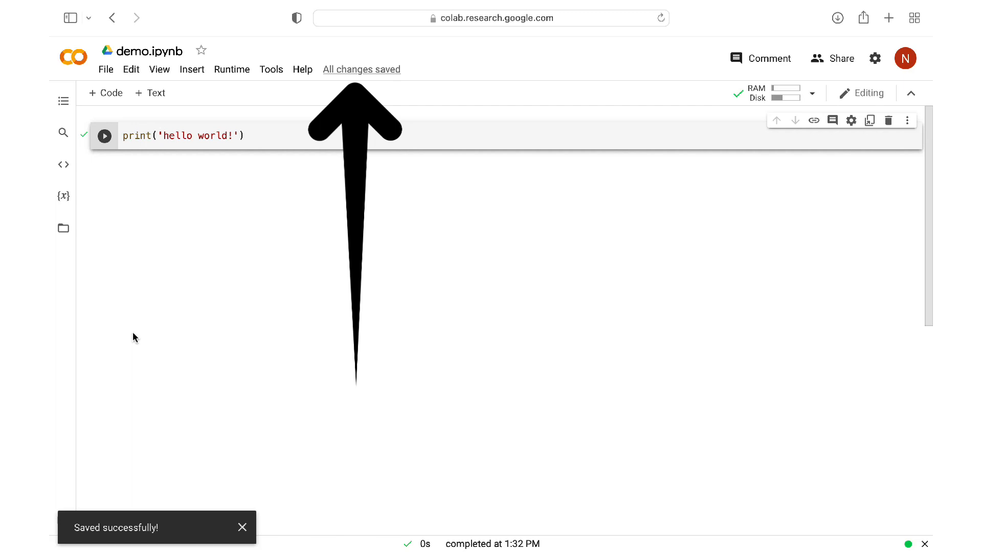
click(243, 528)
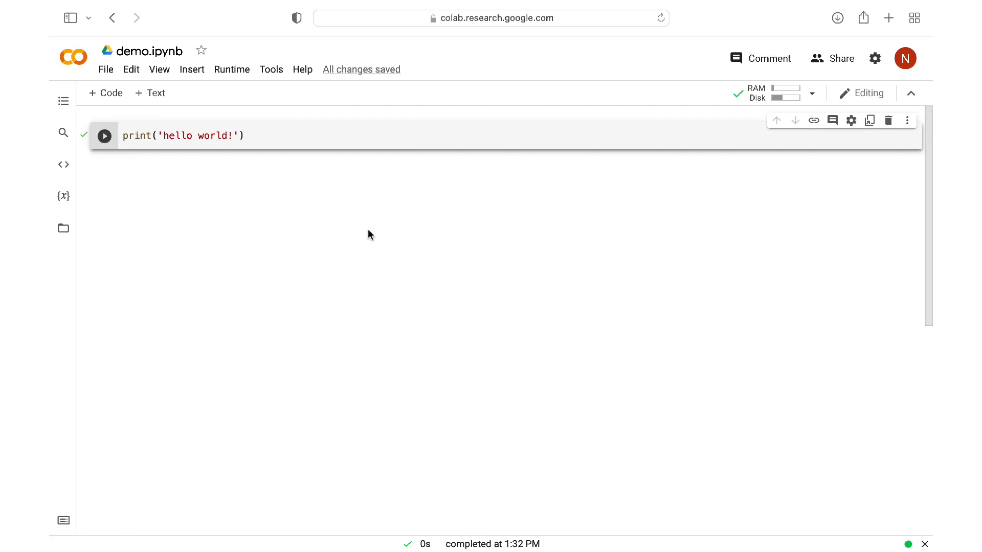
mouse_move(501, 122)
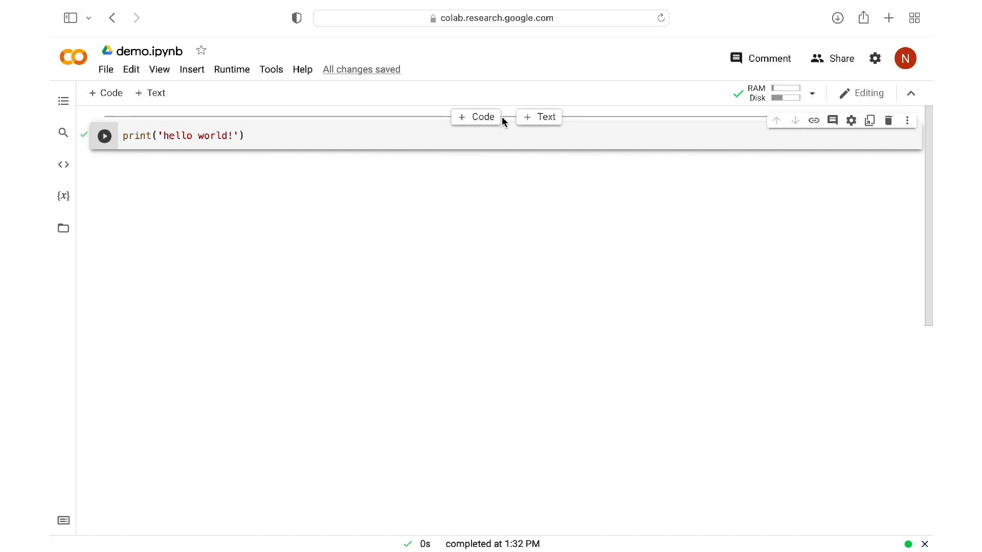
mouse_move(506, 161)
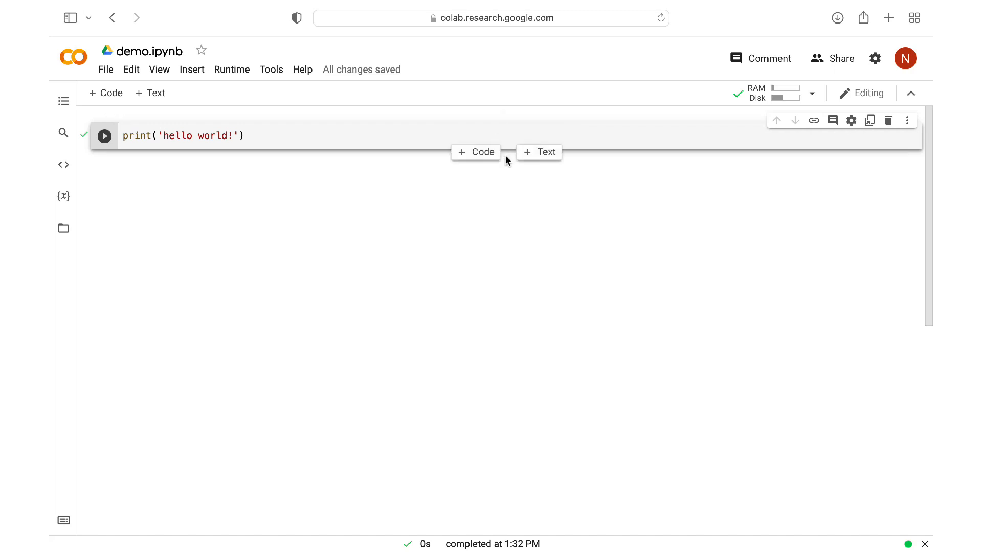
mouse_move(475, 152)
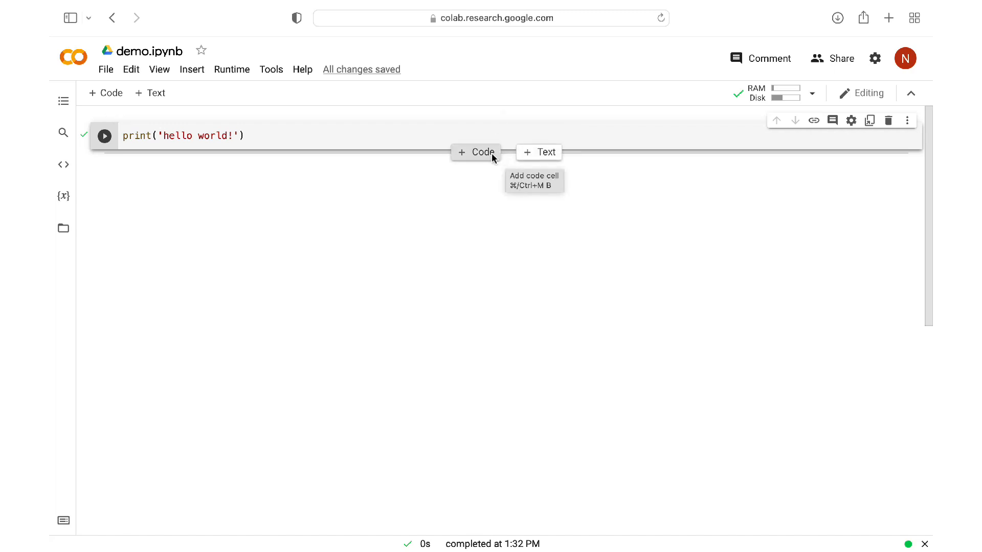
Add a second code cell containing x = 5 and print(x).
click(475, 152)
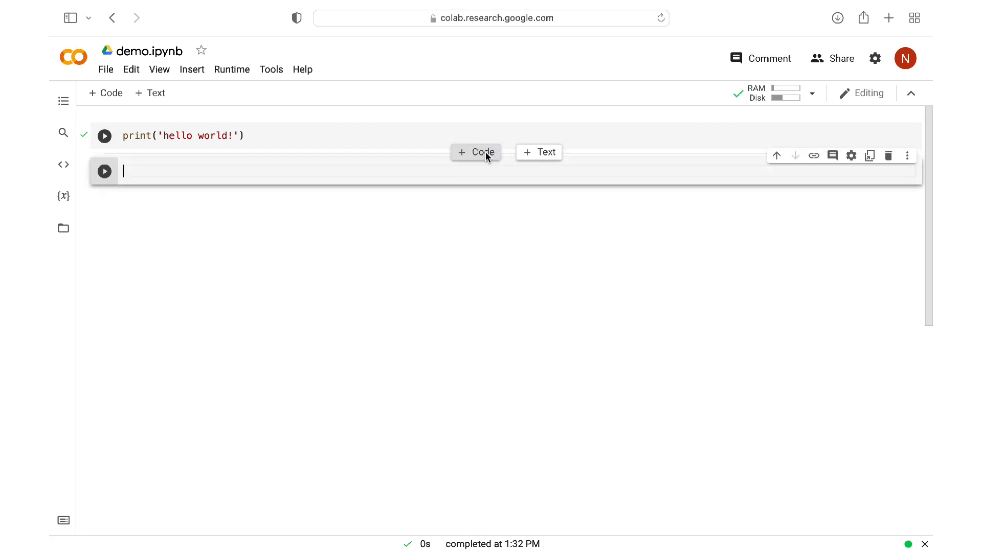
text(x = 5)
text(print()
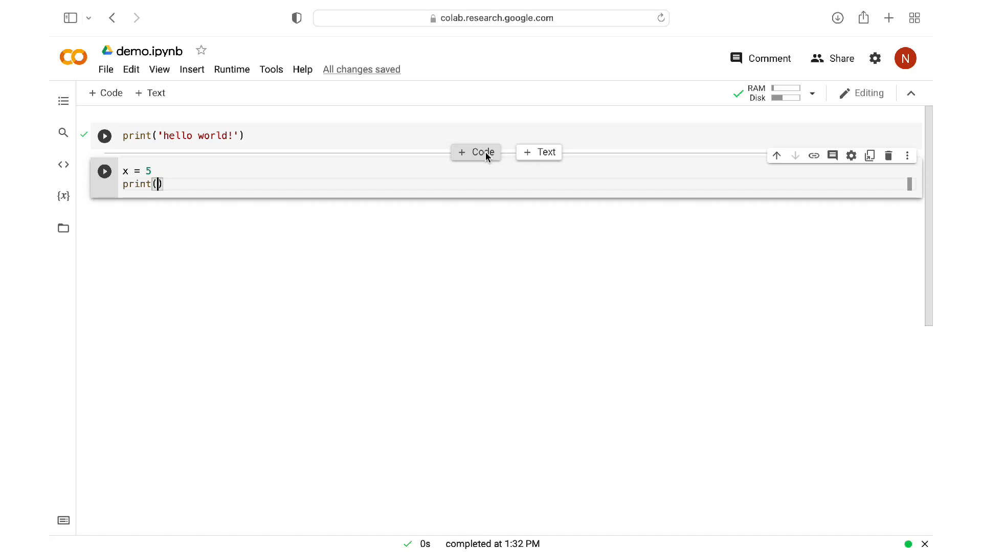
text(x)
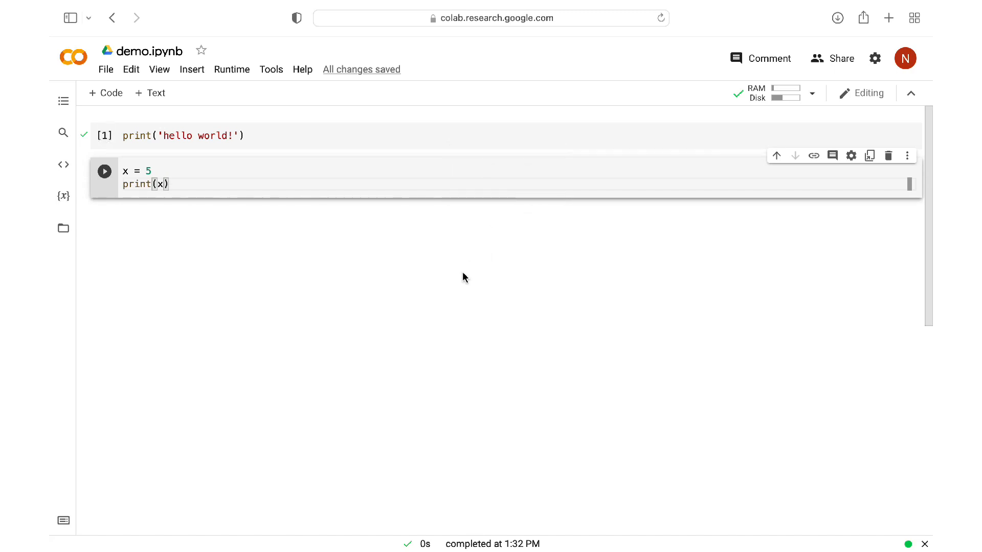
mouse_move(275, 279)
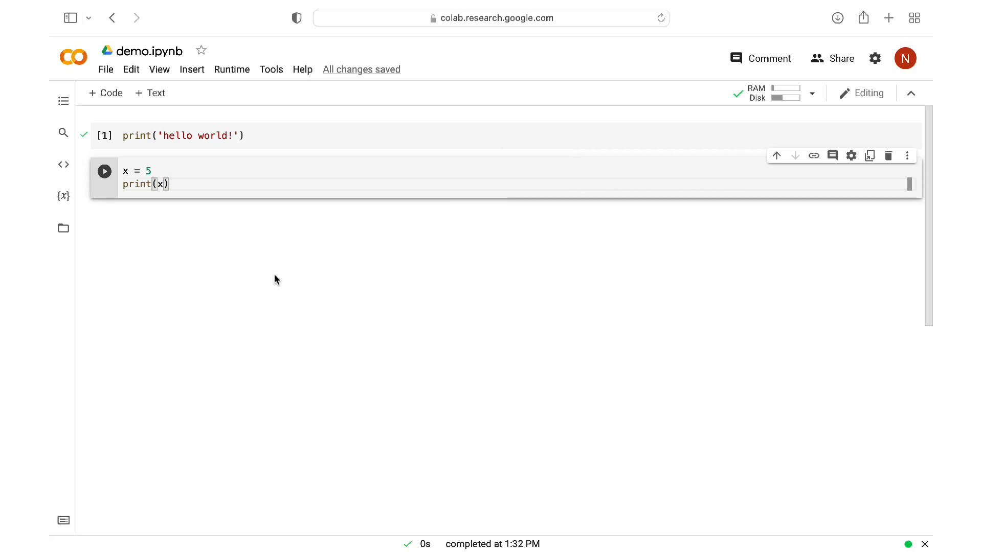
mouse_move(104, 136)
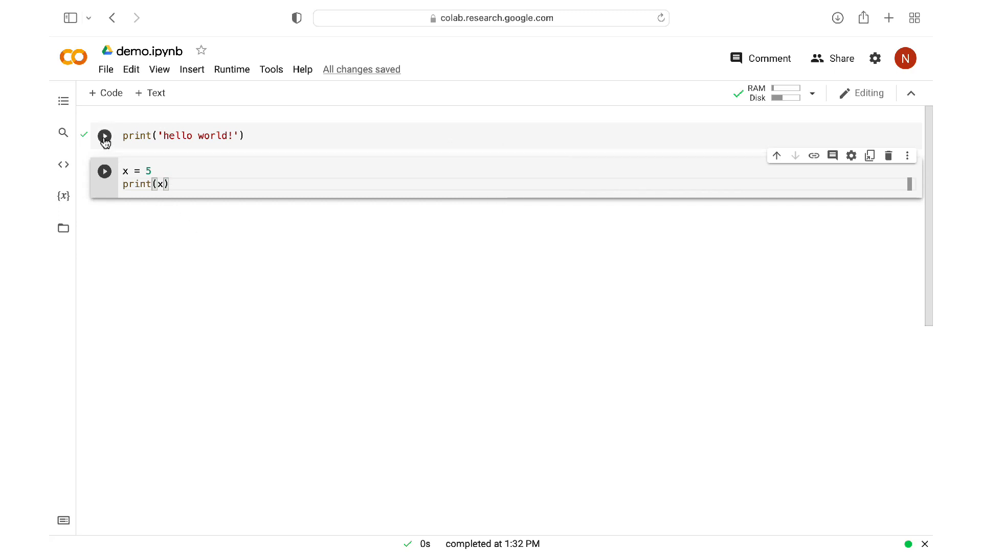
Run both cells individually, then Runtime > Run all to output hello world! and 5.
click(105, 136)
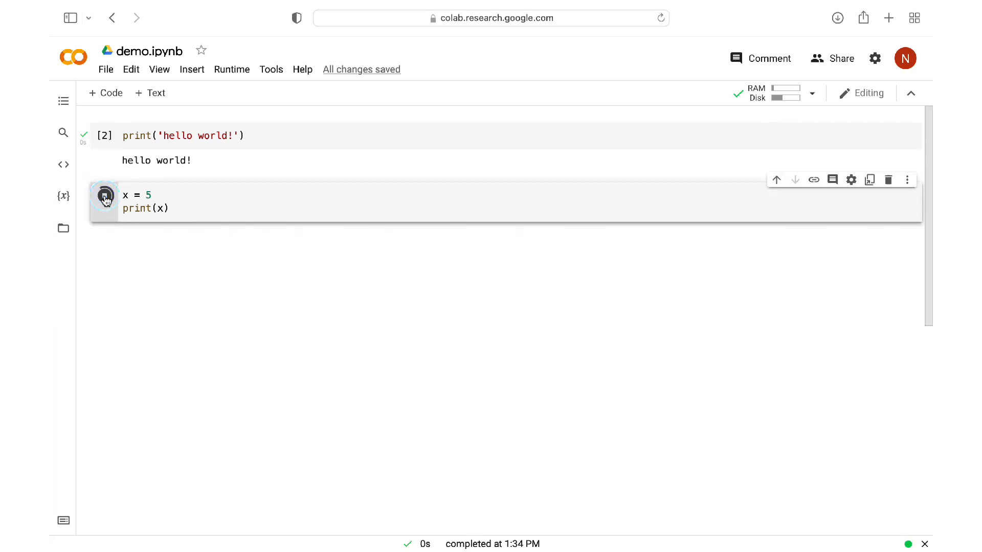
click(104, 195)
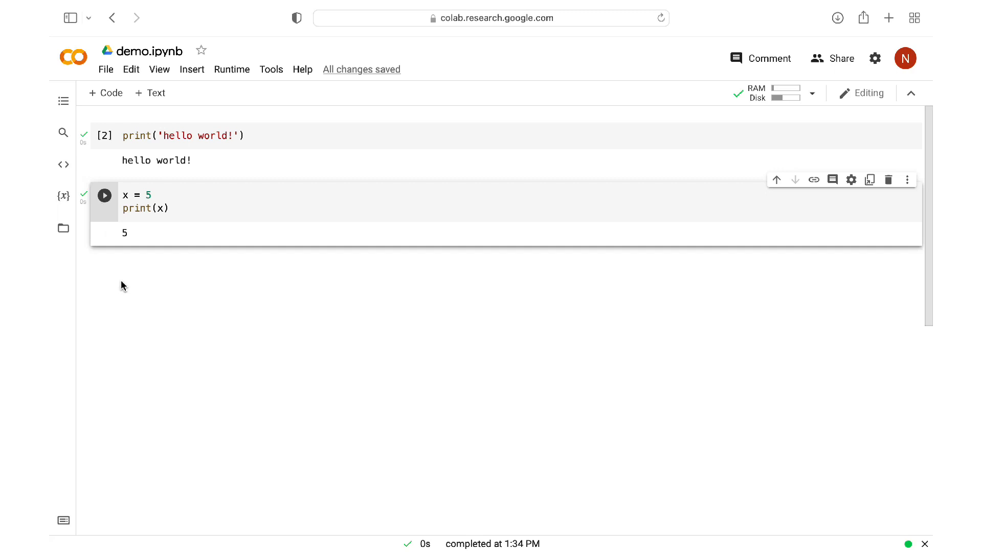
click(232, 68)
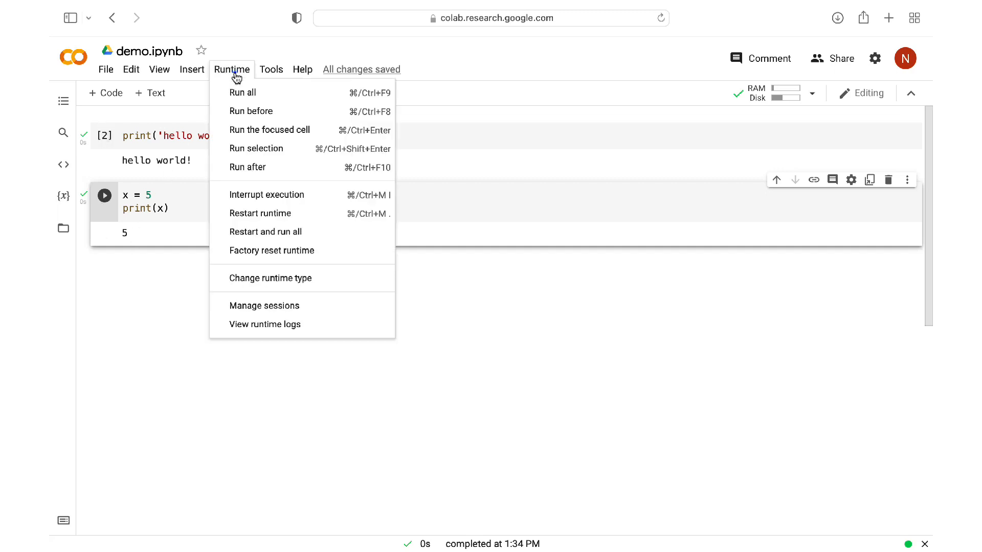
mouse_move(241, 93)
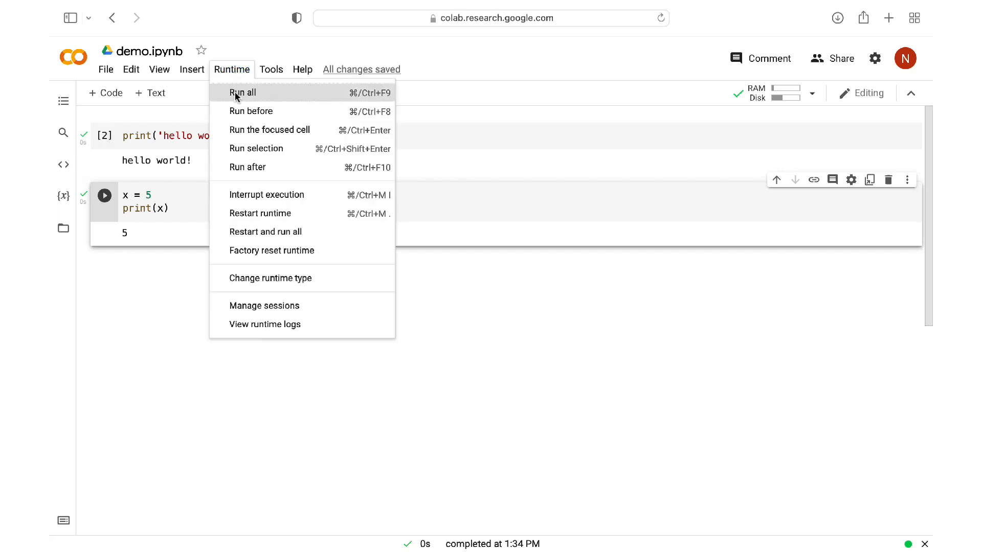
click(241, 93)
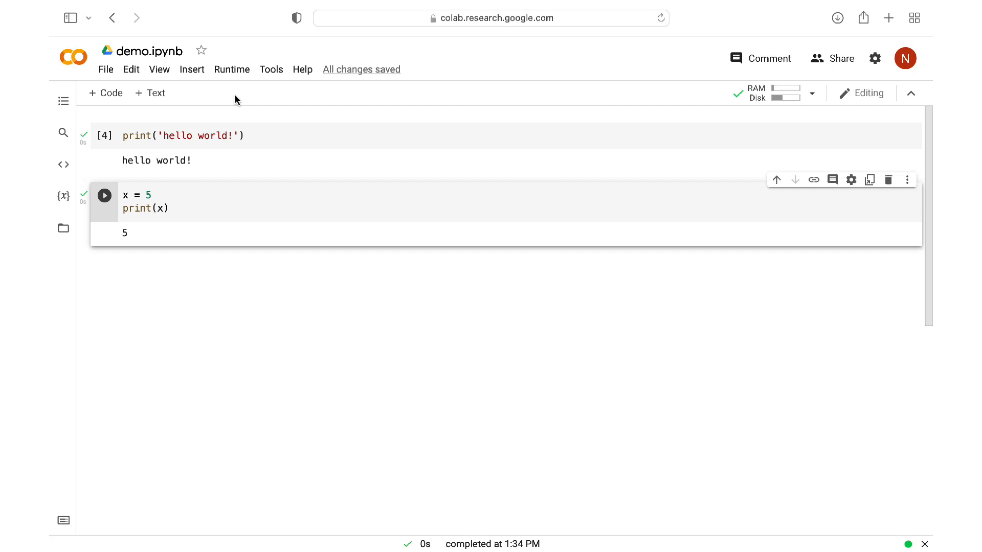
mouse_move(150, 93)
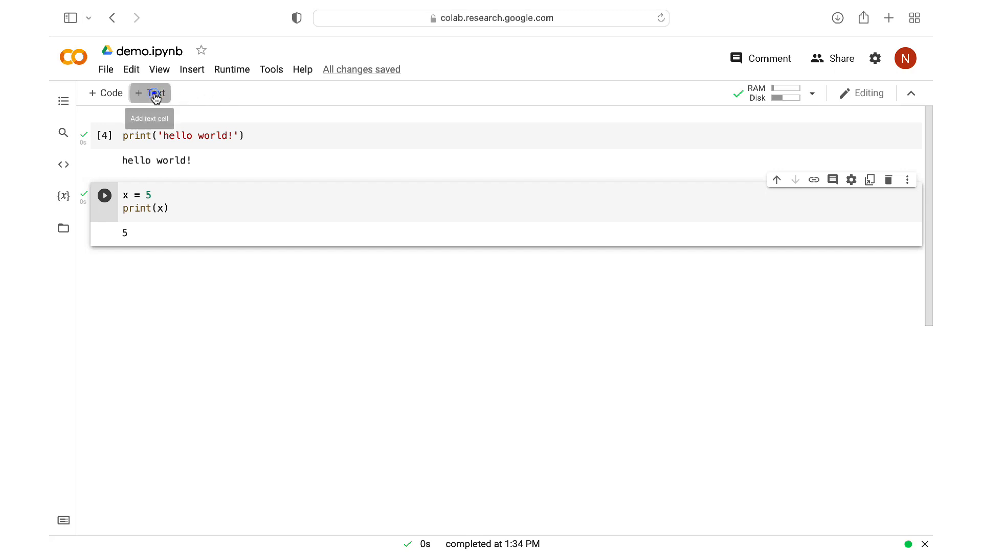
Add a text cell reading 'This is my first notebook' below the code cells.
click(150, 93)
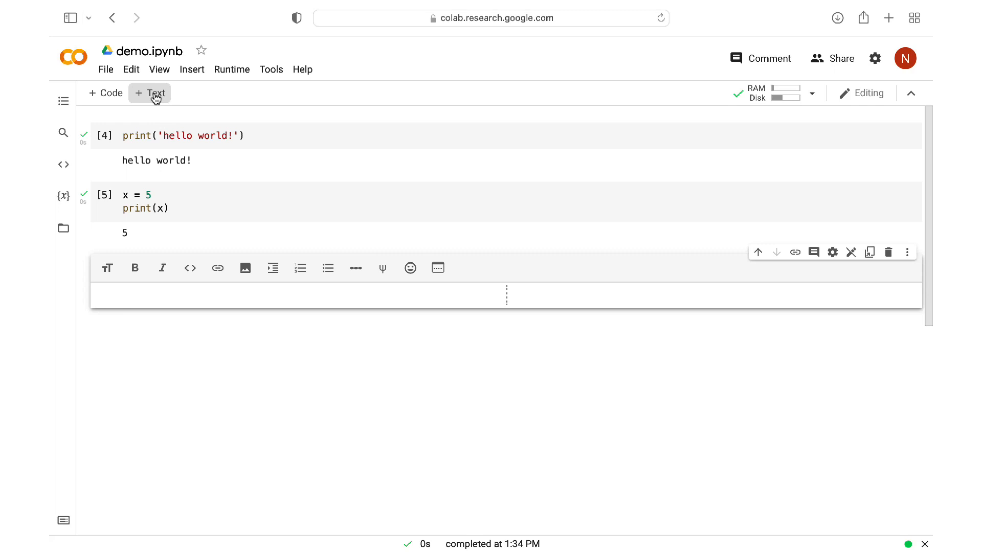
mouse_move(261, 182)
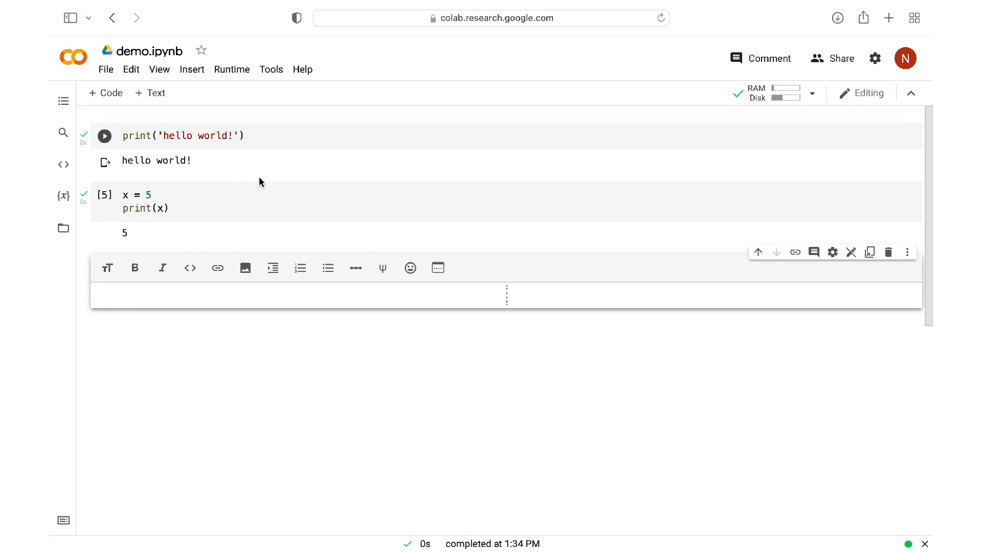
click(105, 135)
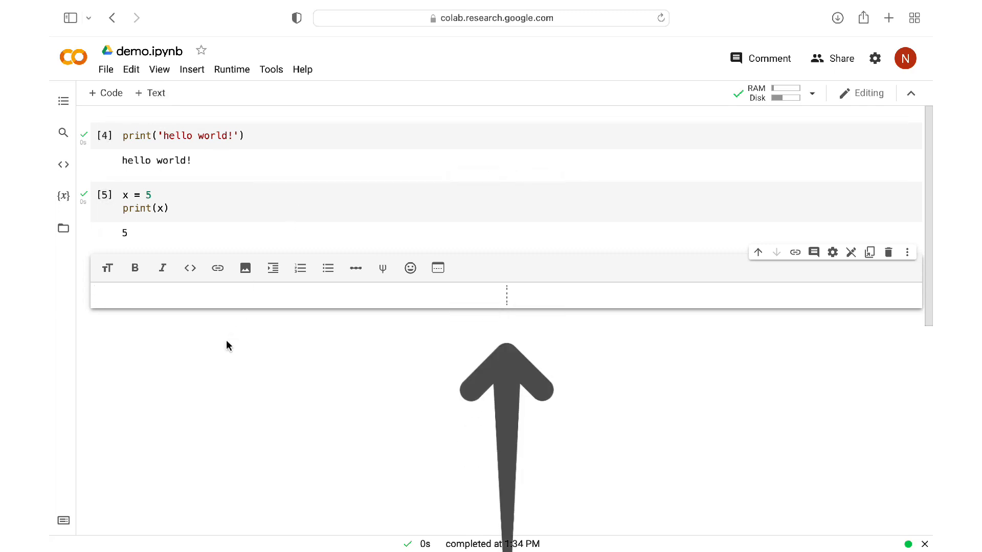
click(288, 291)
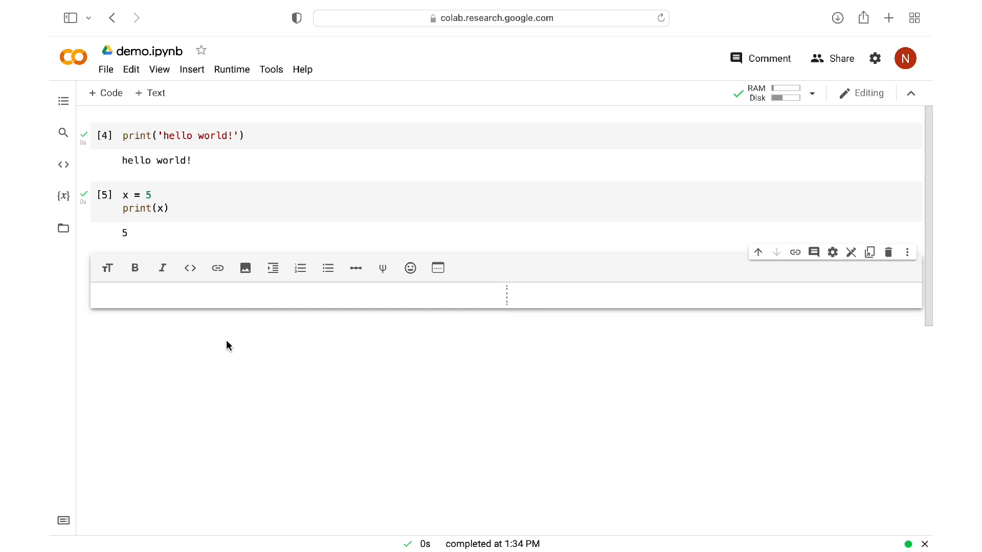
text(This is m)
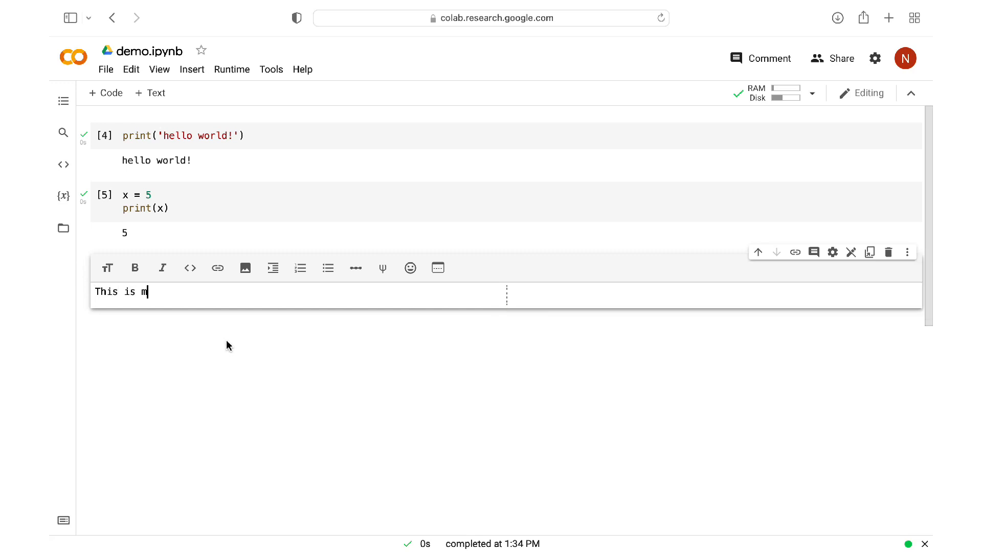
text(y first)
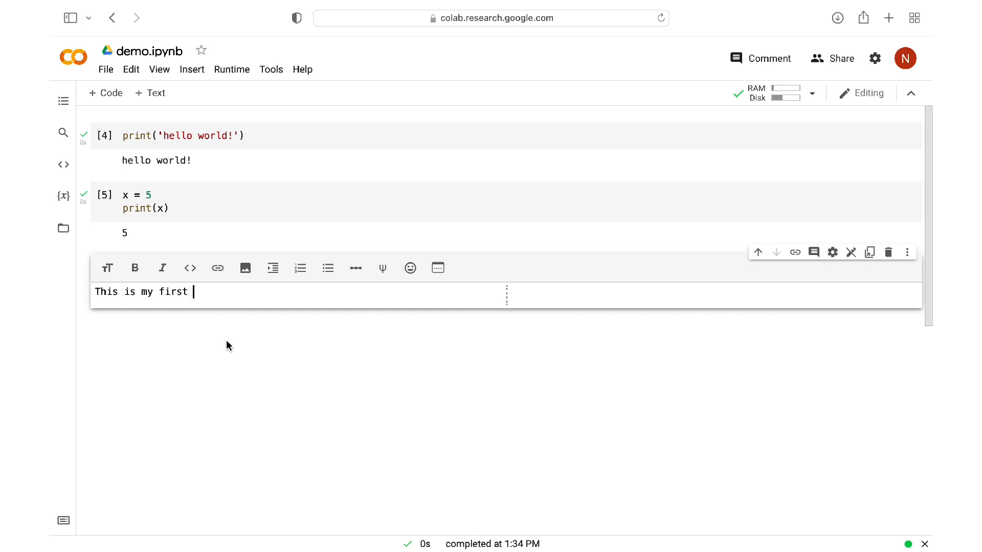
text(notebook)
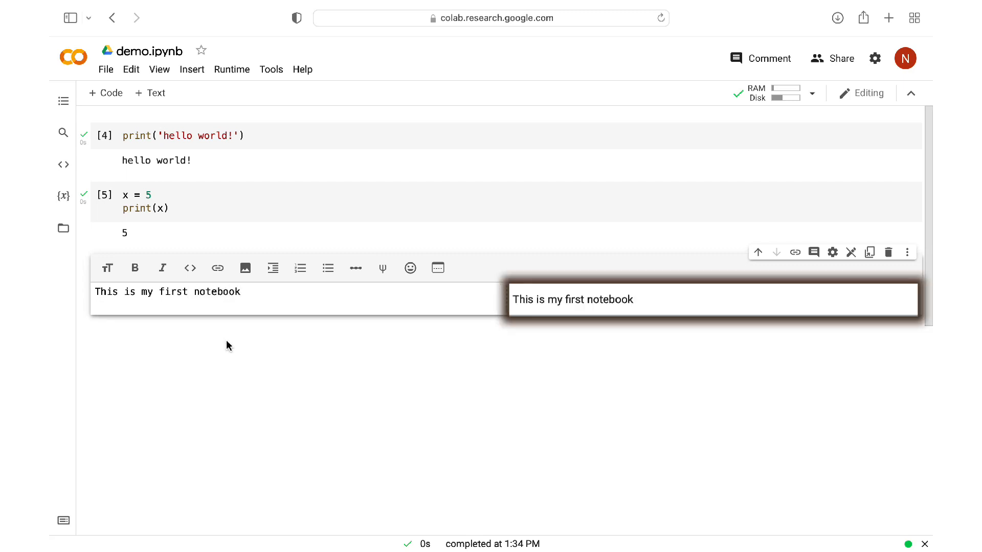
mouse_move(145, 383)
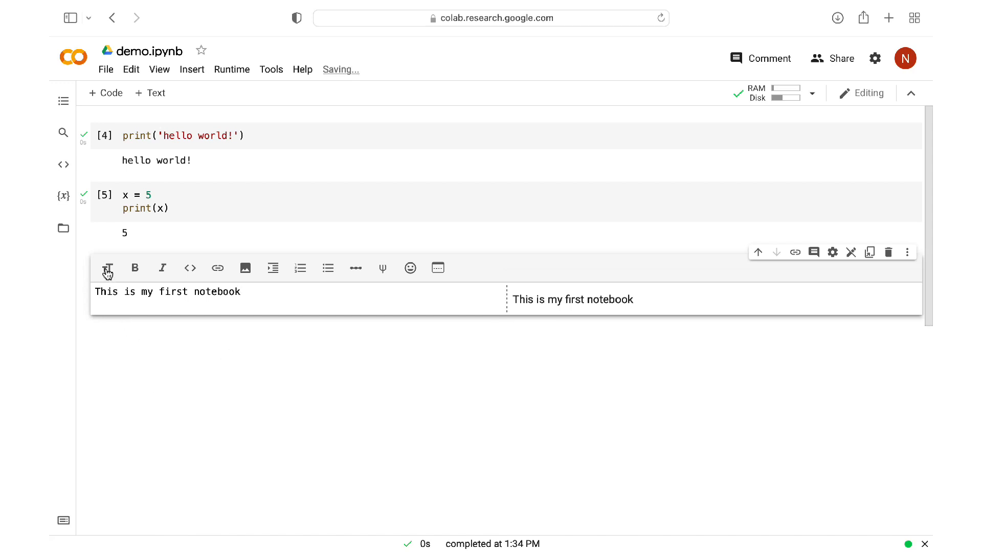
Cycle the line through heading levels and return it to plain text.
click(107, 268)
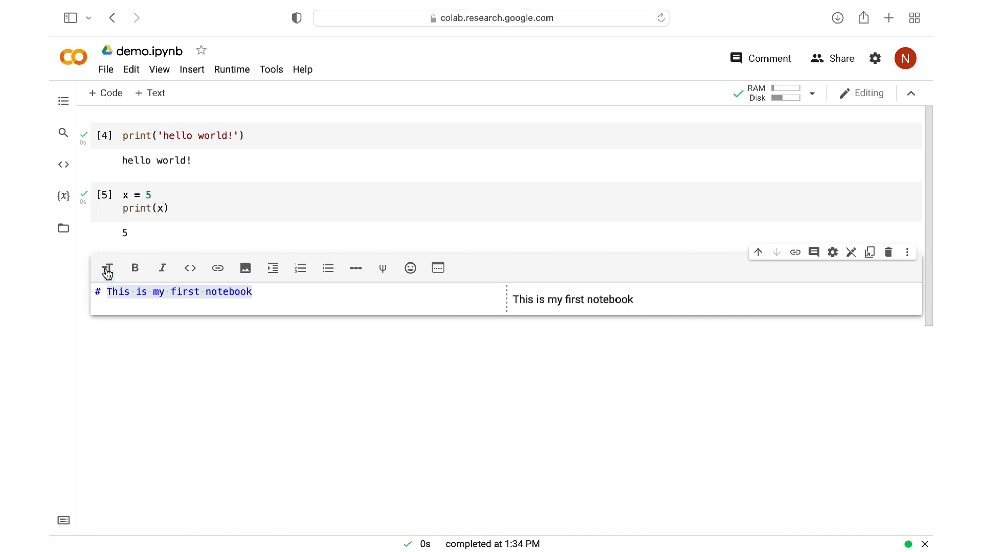
click(107, 268)
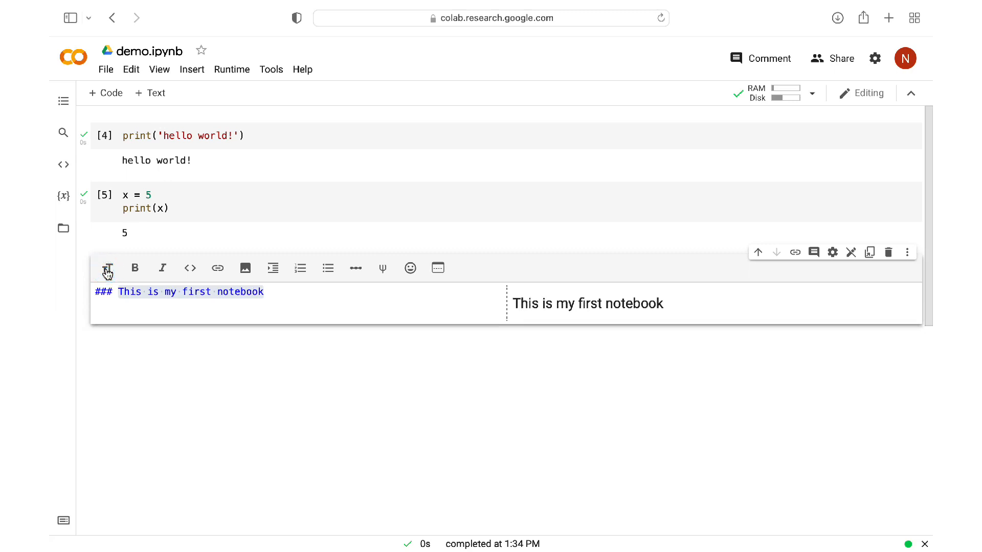
click(108, 268)
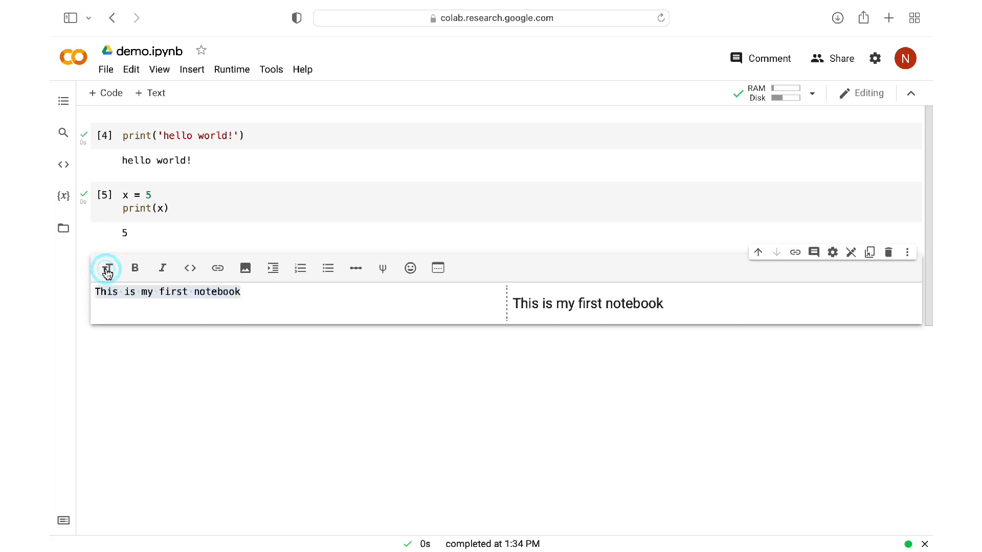
click(107, 267)
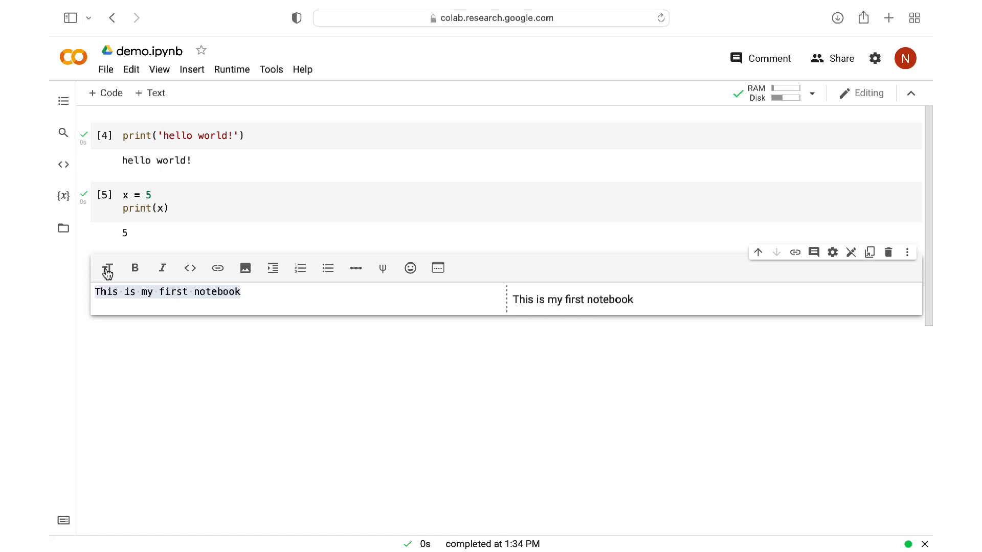
Make the 'This is my first notebook' line bold and italic.
click(135, 267)
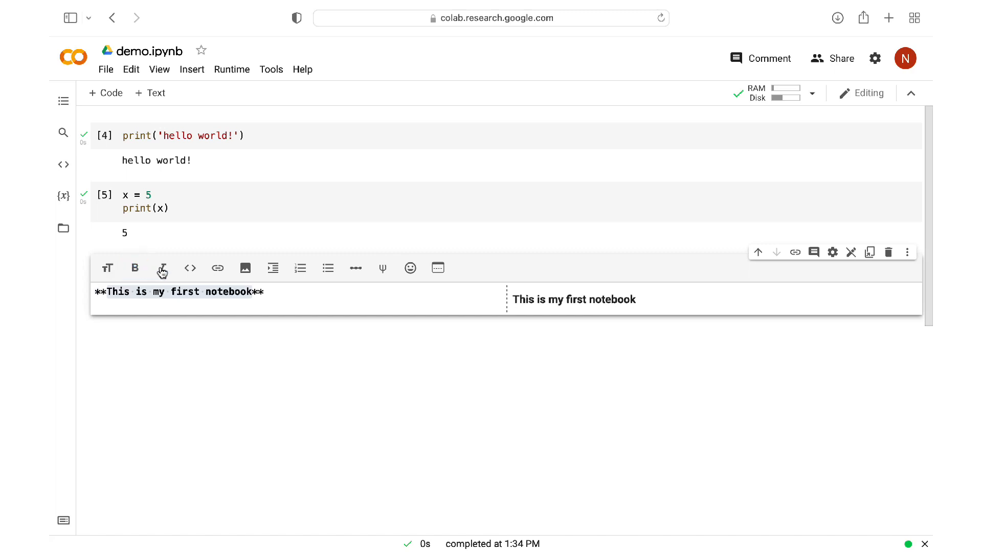
click(163, 268)
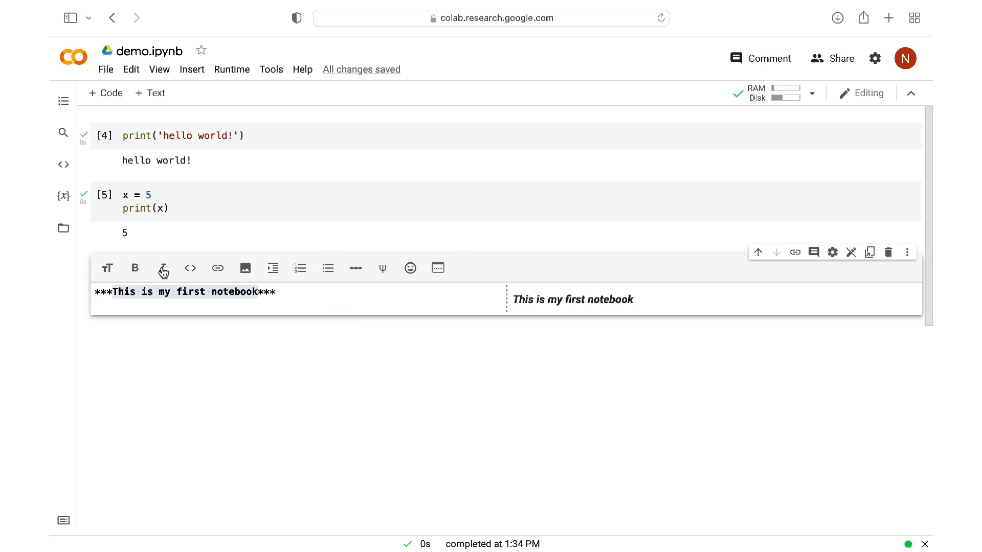
mouse_move(579, 276)
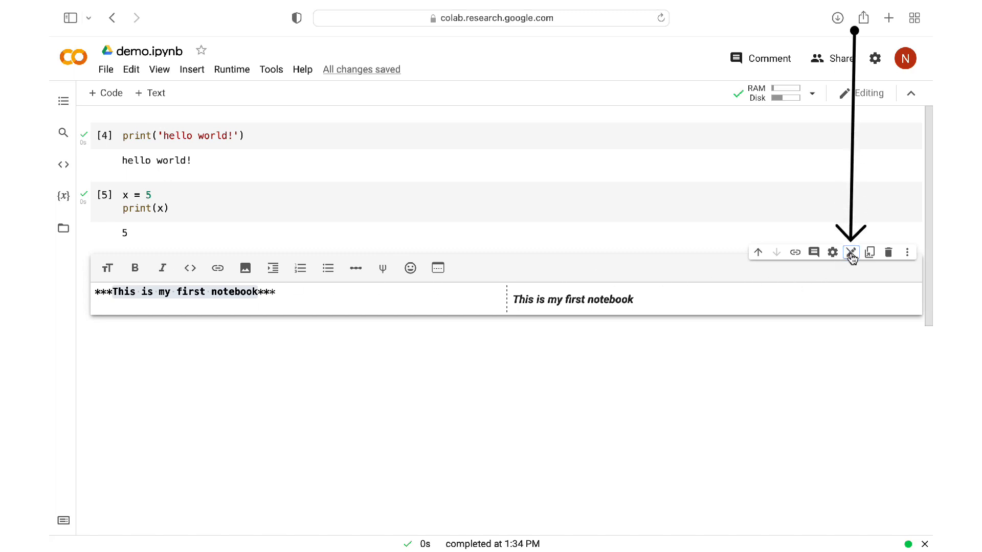
Close the text cell to render its bold italic line, then reopen it for editing.
click(850, 252)
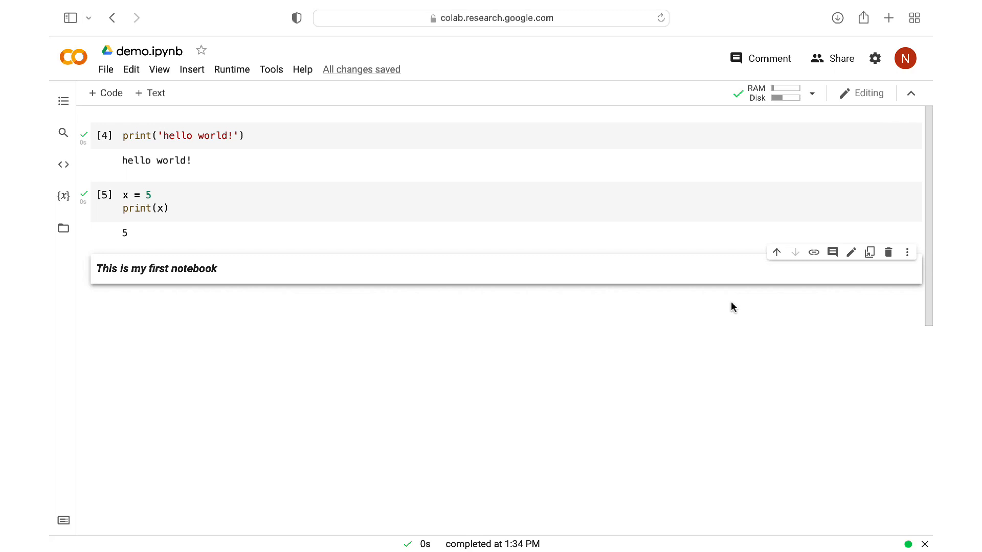
mouse_move(374, 219)
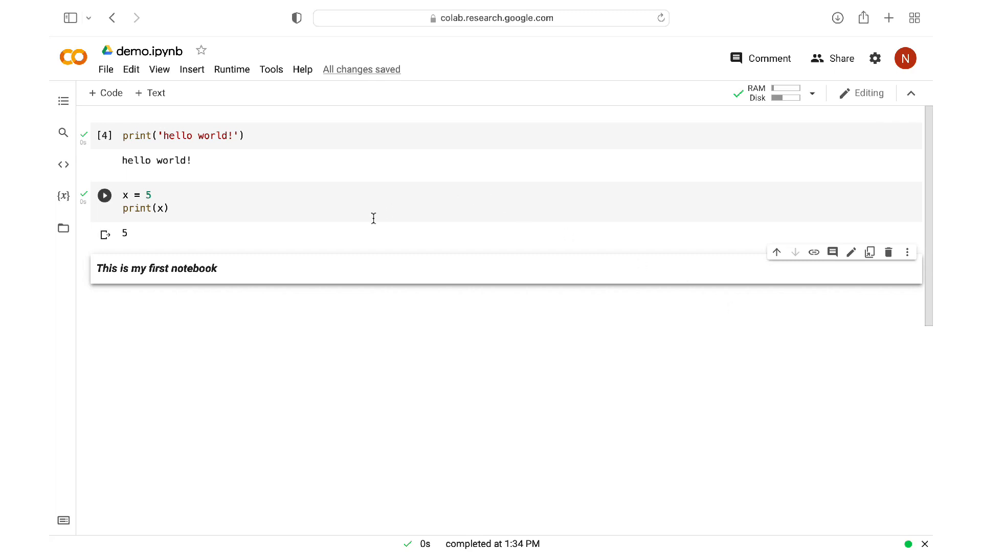
click(104, 195)
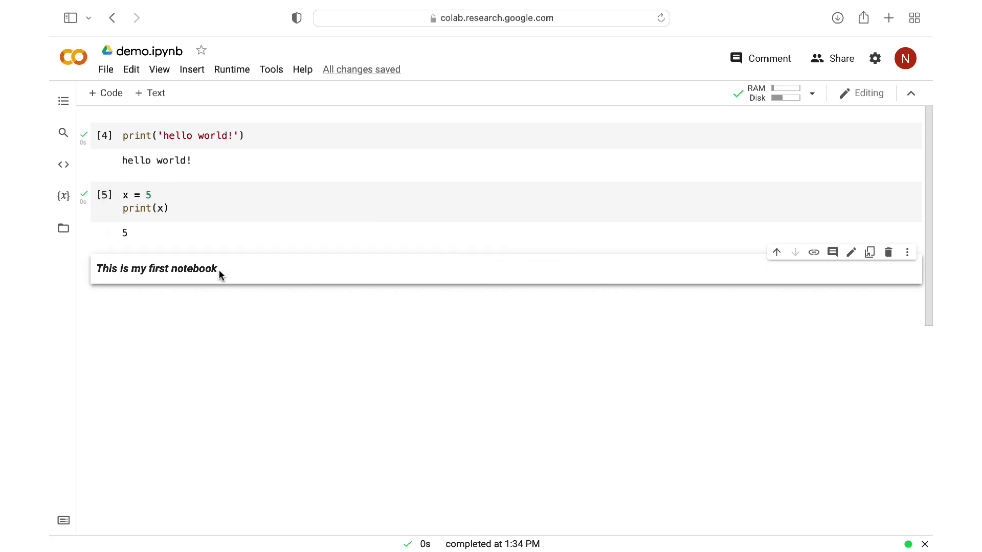
double_click(156, 268)
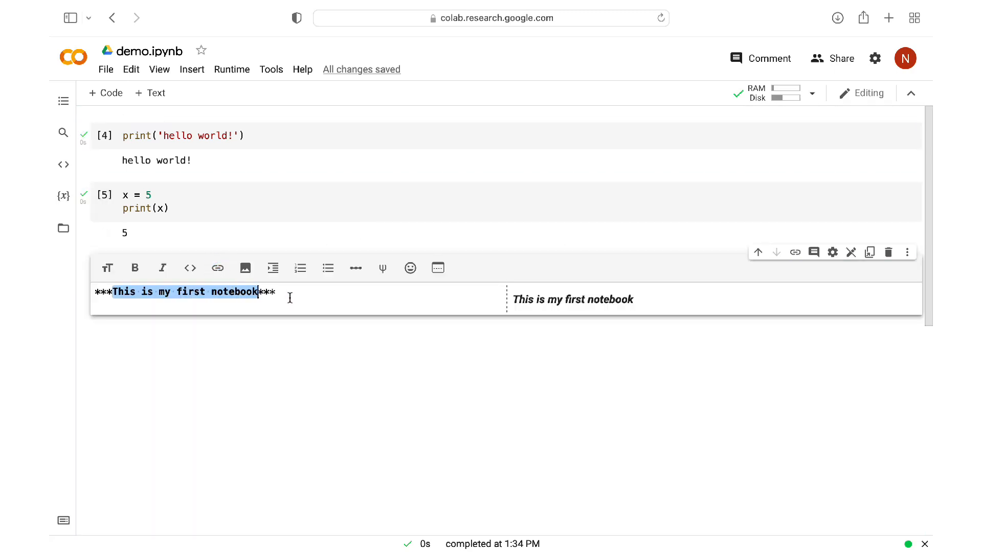
mouse_move(290, 211)
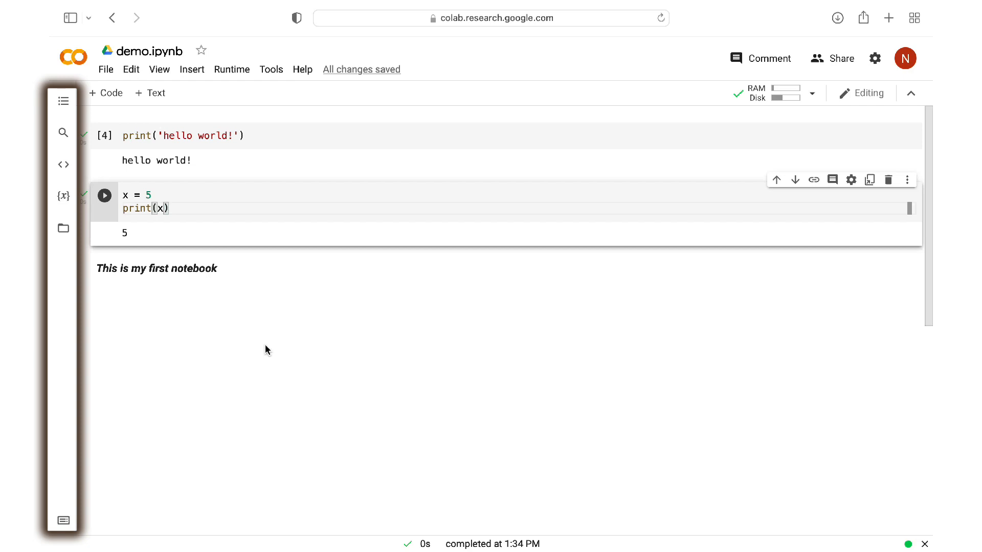
View the notebook's table of contents, then switch the side panel to Find and replace.
click(62, 102)
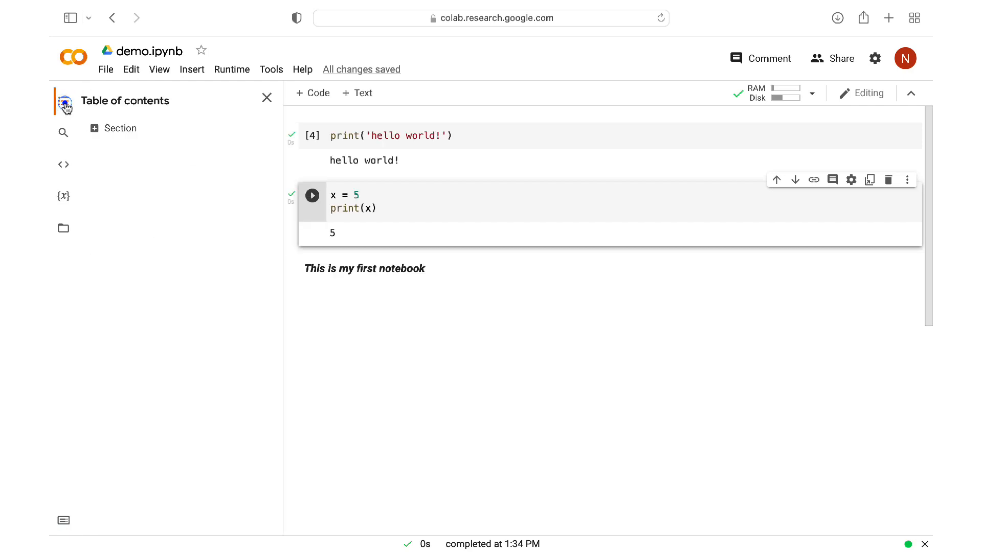
mouse_move(140, 214)
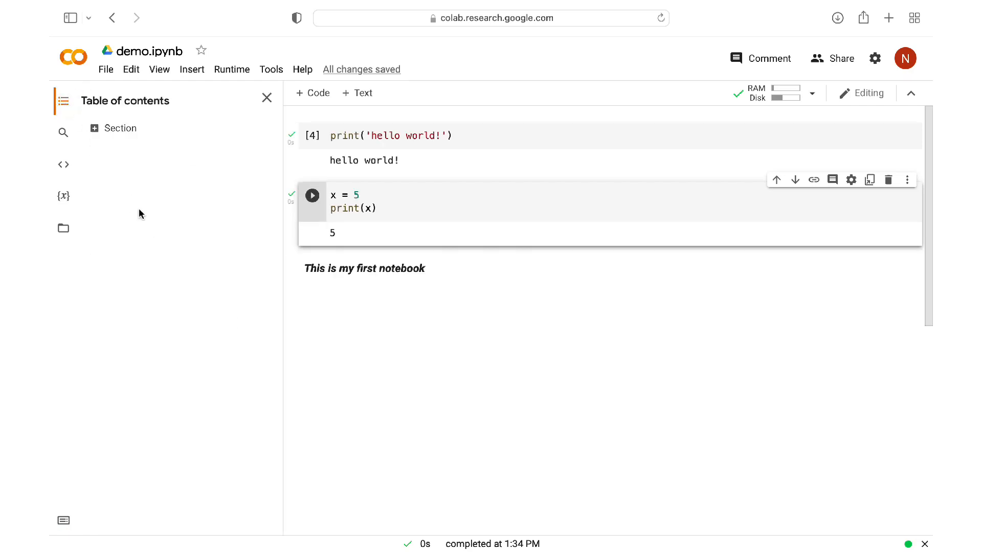
mouse_move(102, 179)
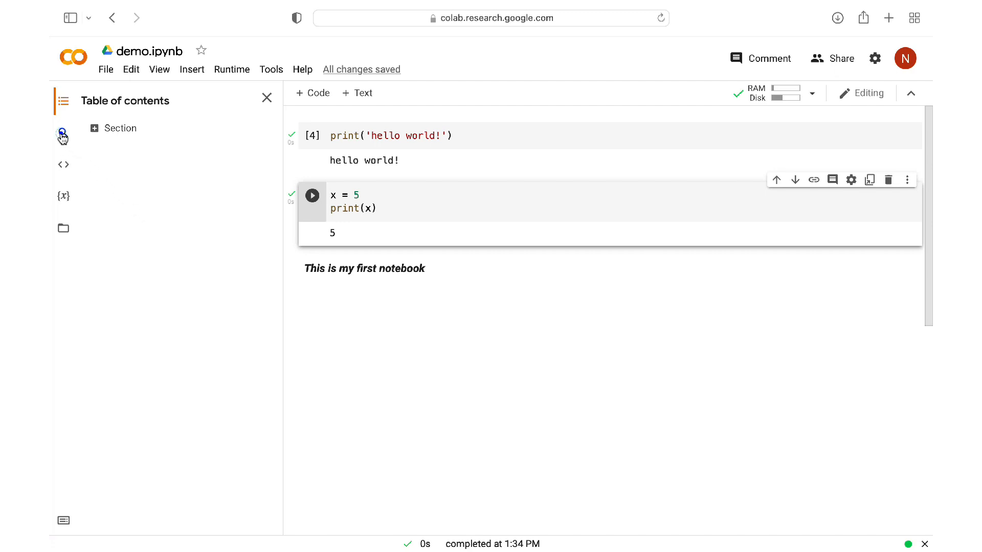
click(62, 132)
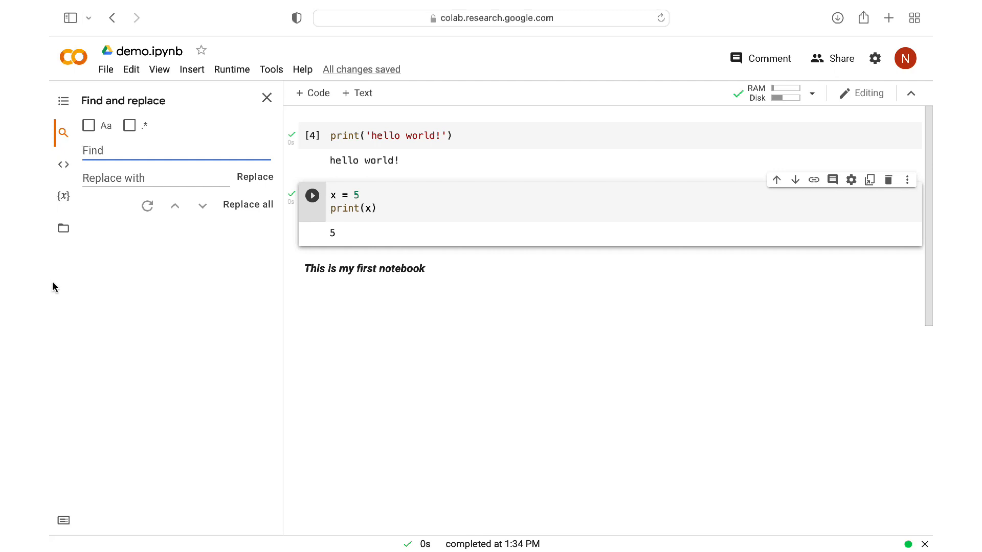
mouse_move(63, 164)
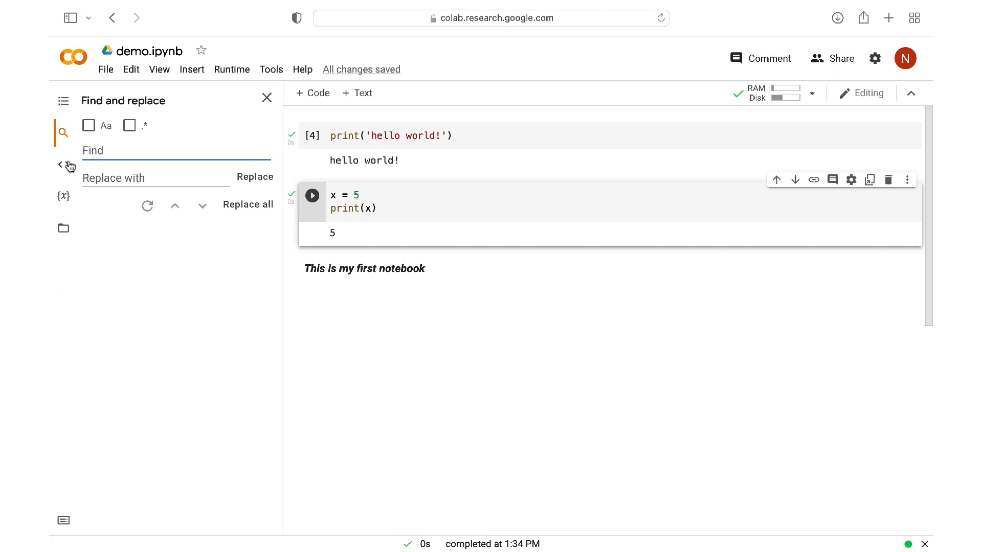
Browse the code snippets library down to the Adding form fields example.
click(63, 164)
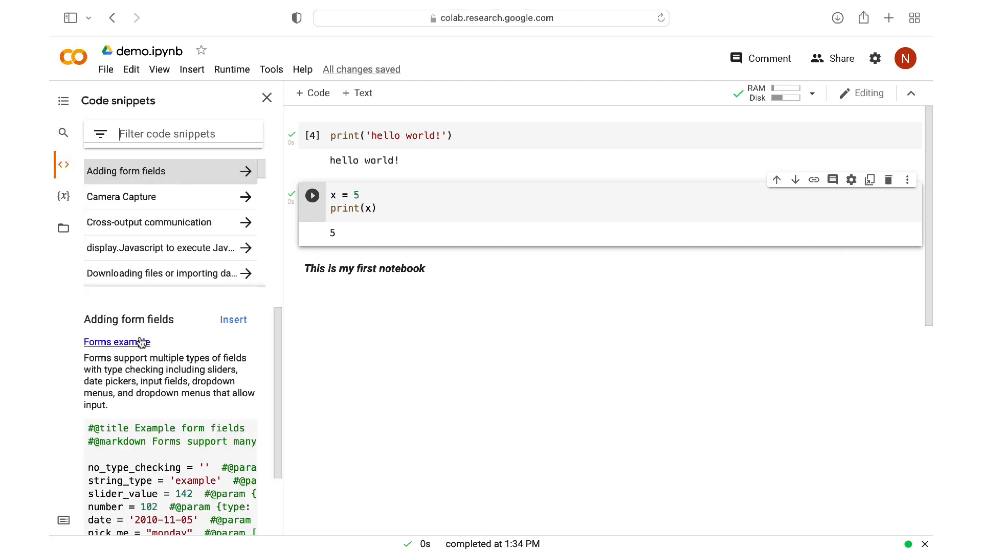
scroll(down, 3)
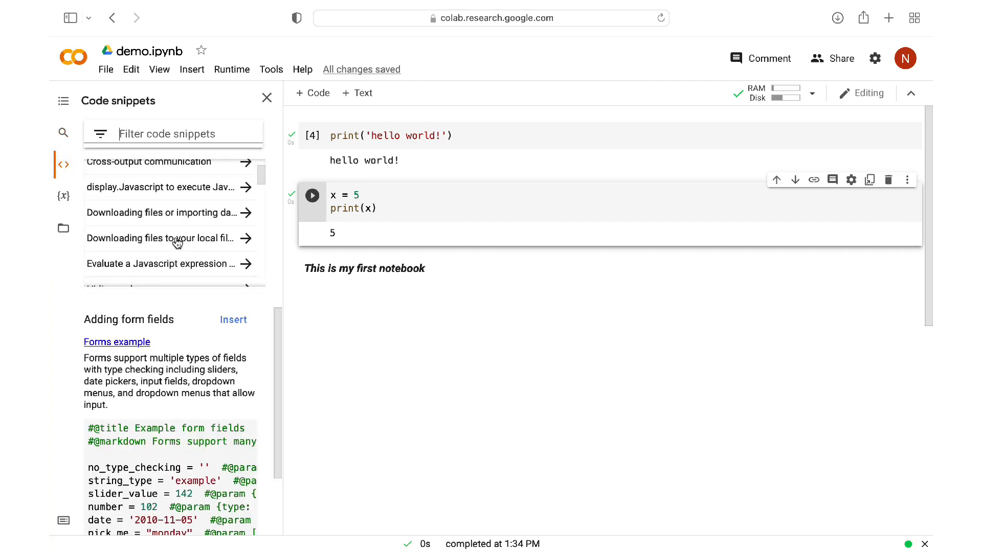
scroll(down, 3)
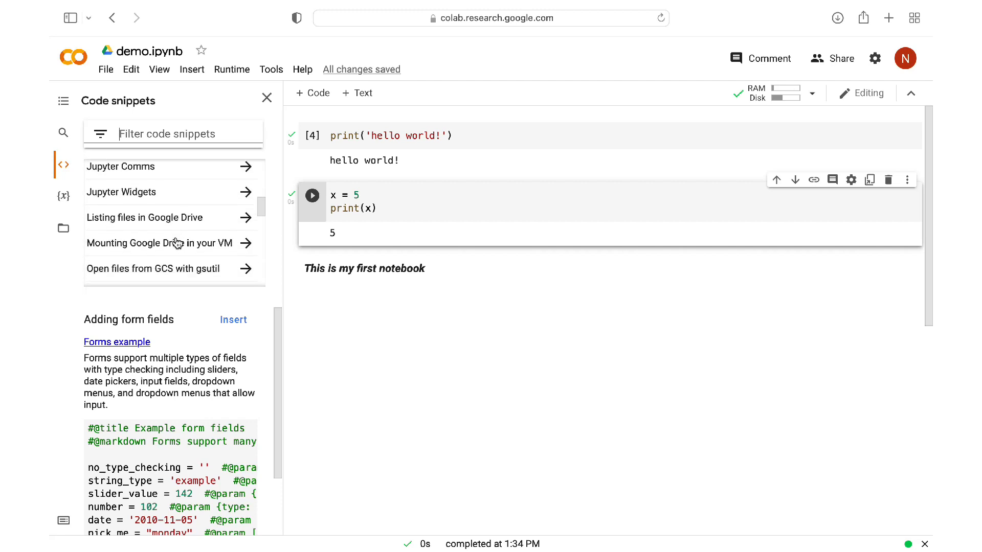
scroll(down, 3)
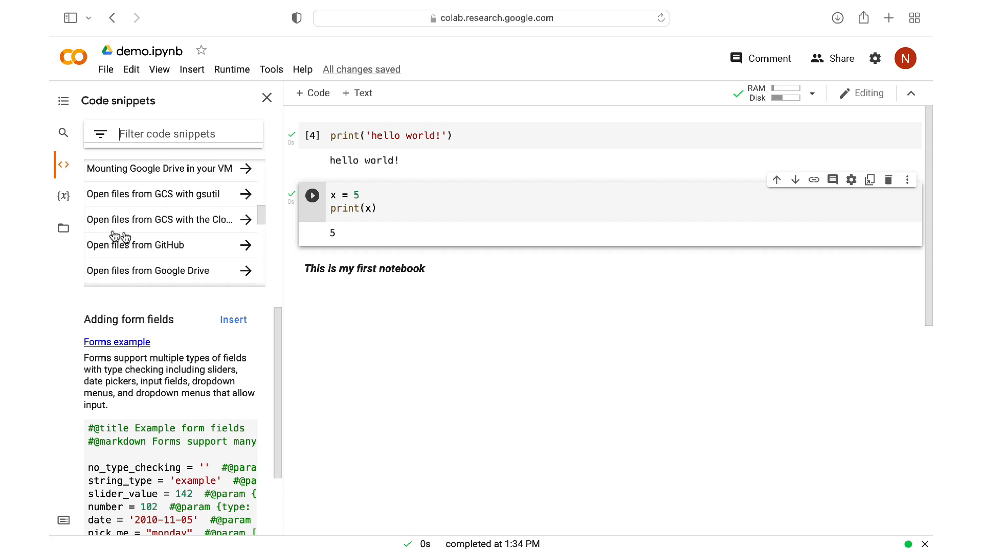
Show the runtime file browser at the root with the content folder expanded to sample_data.
click(63, 228)
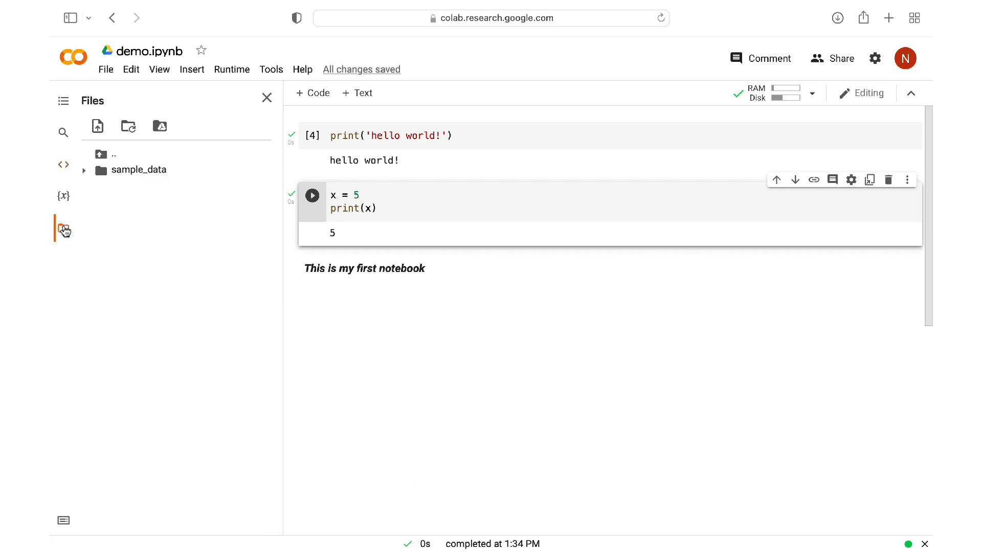
mouse_move(86, 174)
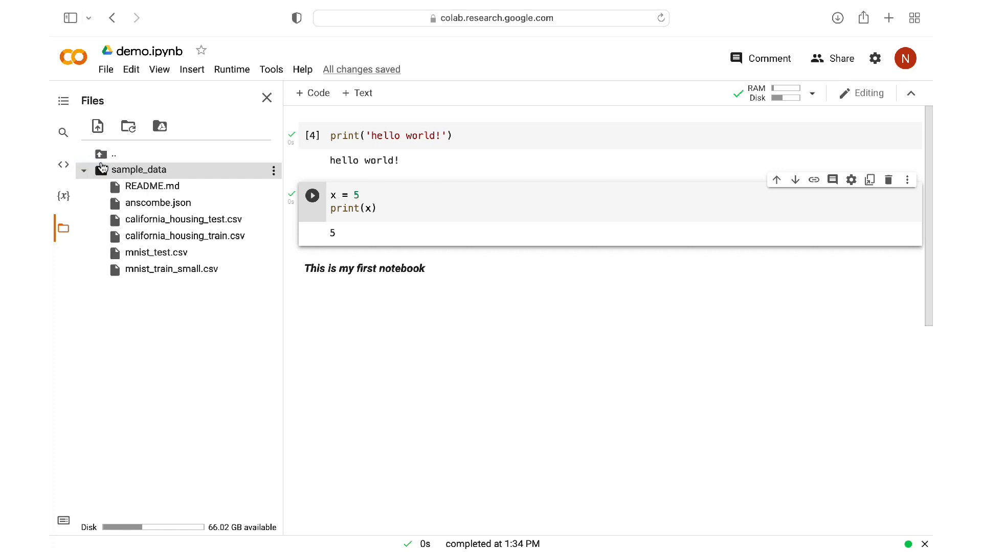
click(102, 155)
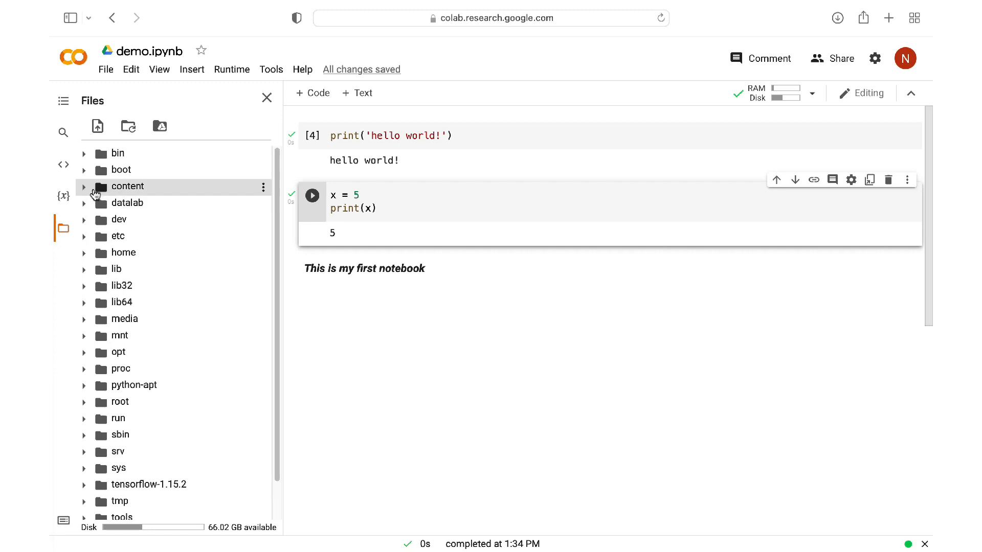
click(83, 186)
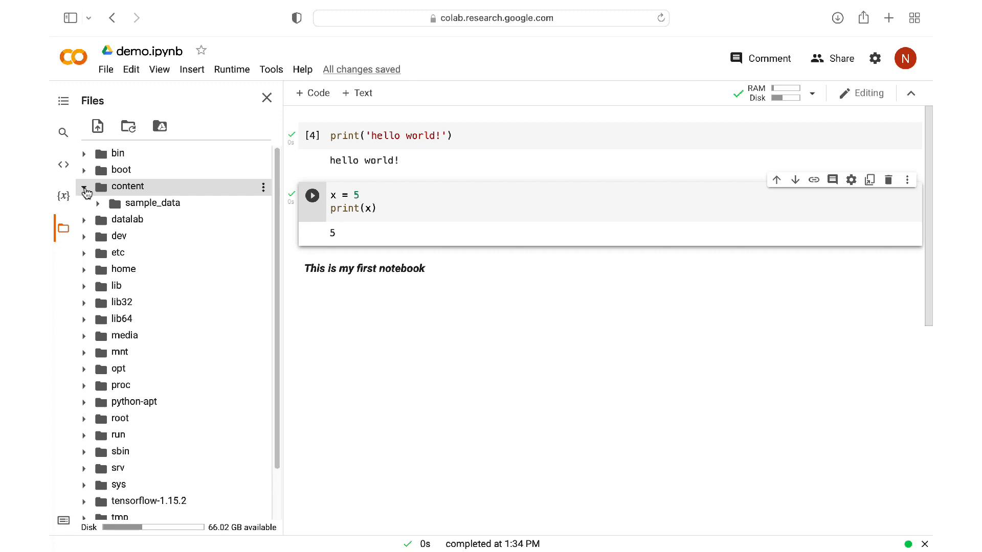
mouse_move(136, 154)
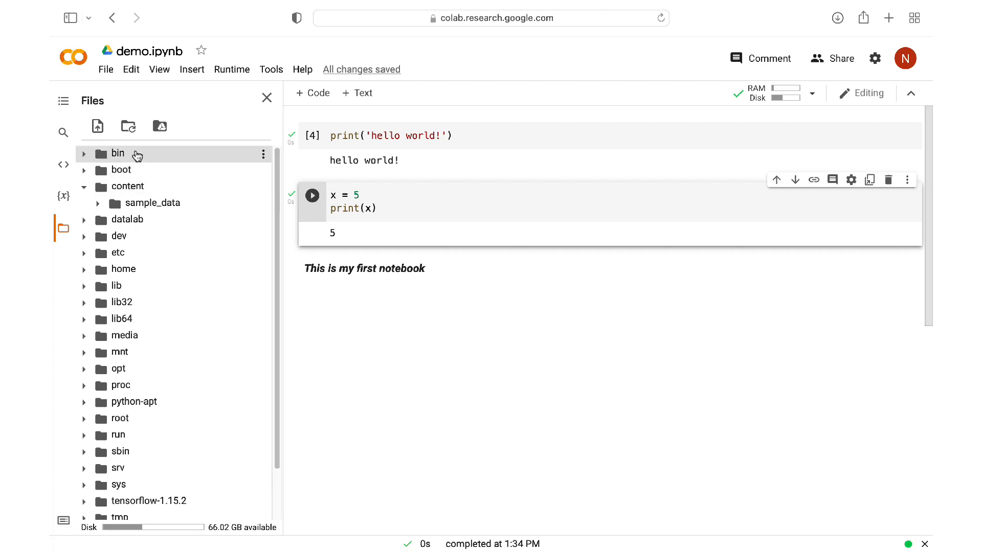
click(160, 127)
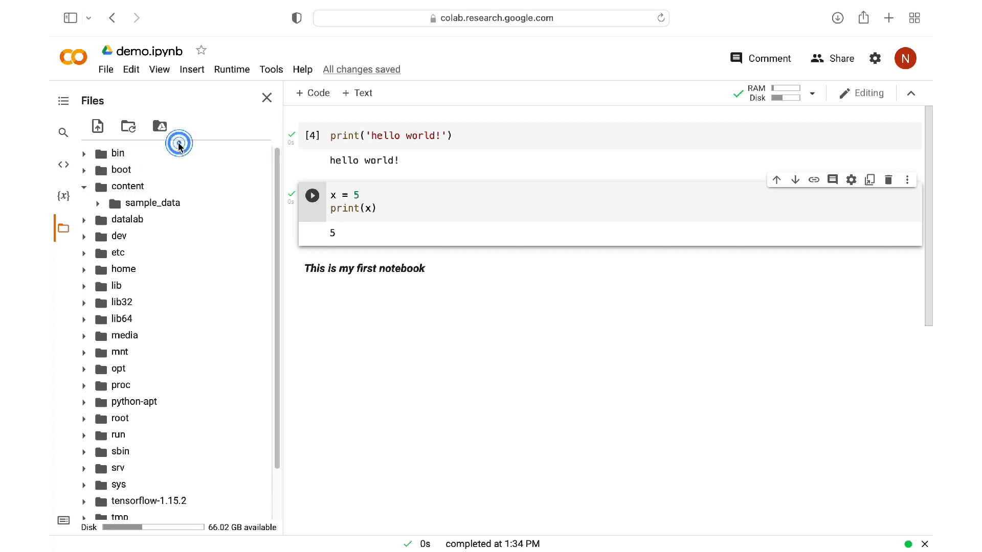
Connect Google Drive so drive and MyDrive appear under content in the file tree.
click(159, 126)
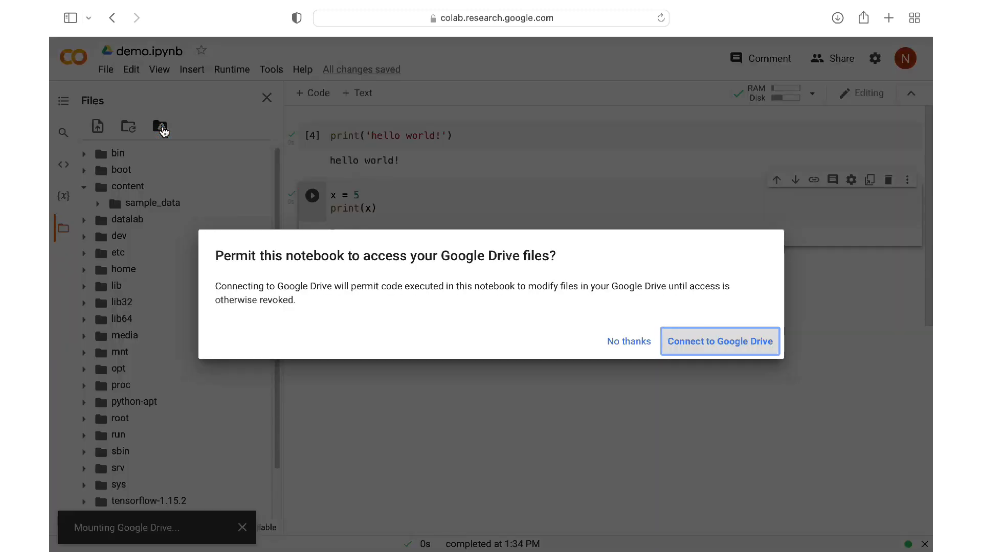
mouse_move(666, 328)
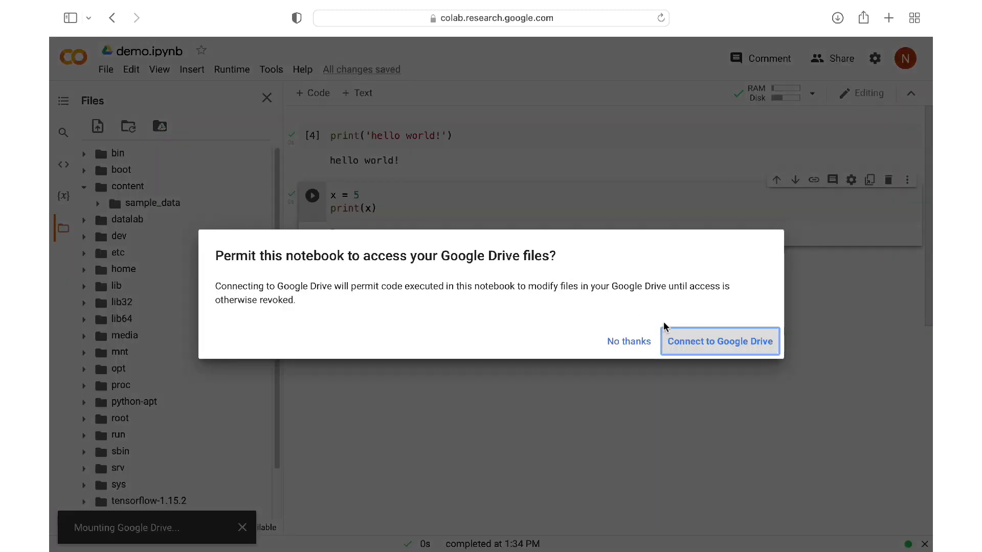
click(719, 342)
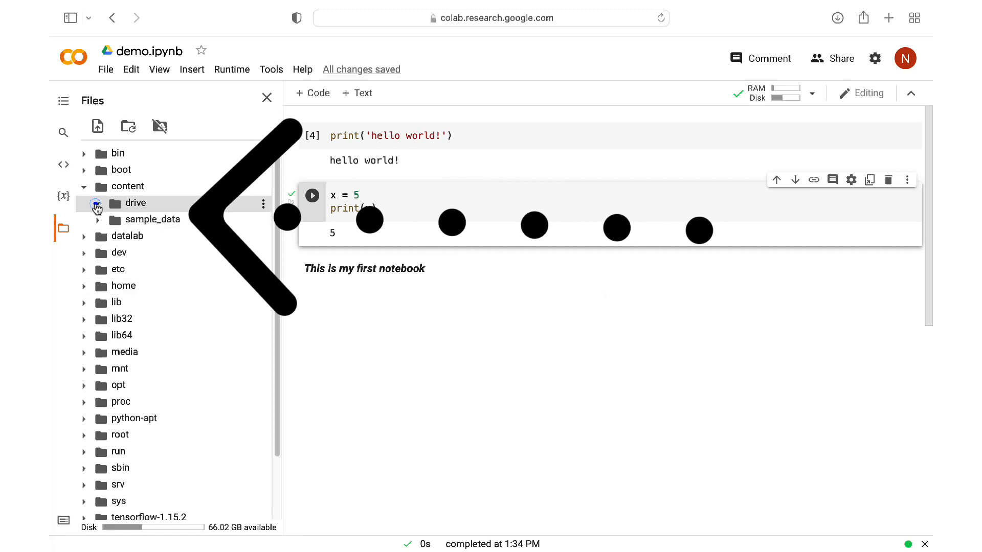
click(98, 202)
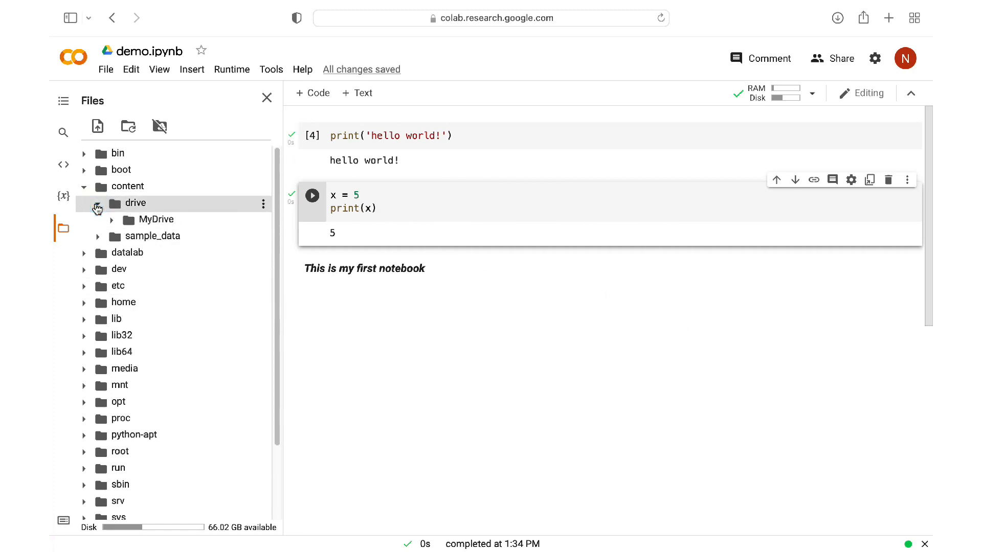
click(69, 17)
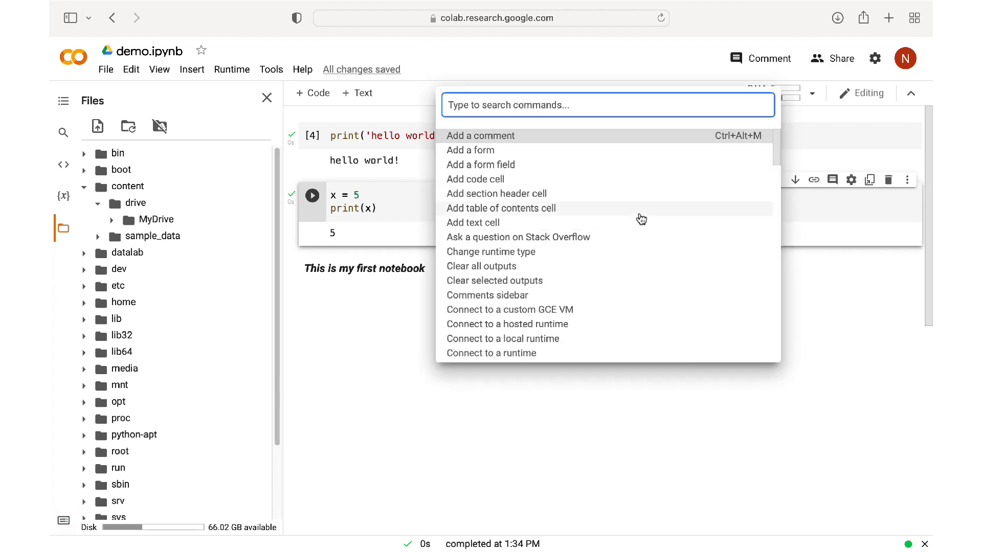
Clear all cell outputs, leaving only the code and the bold italic text line.
scroll(down, 3)
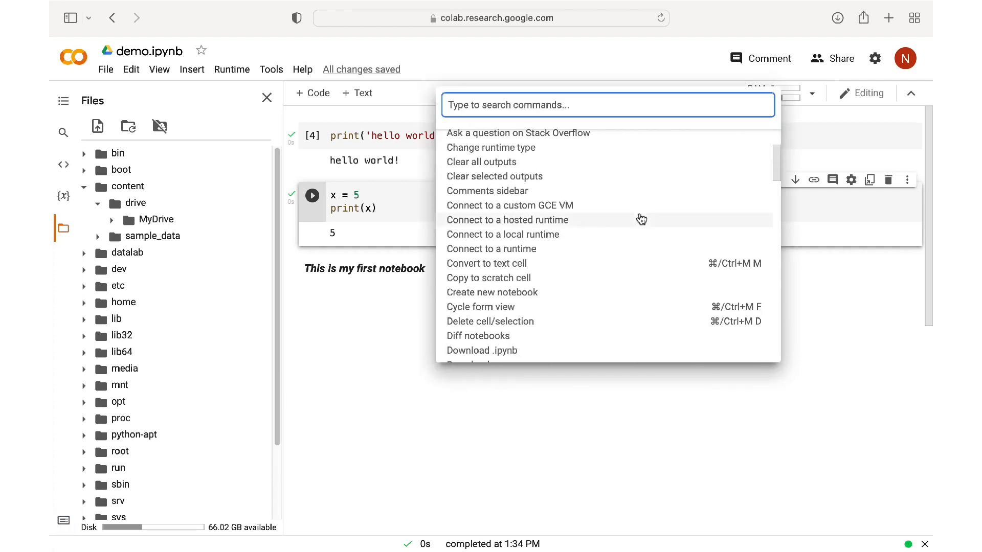
key(Escape)
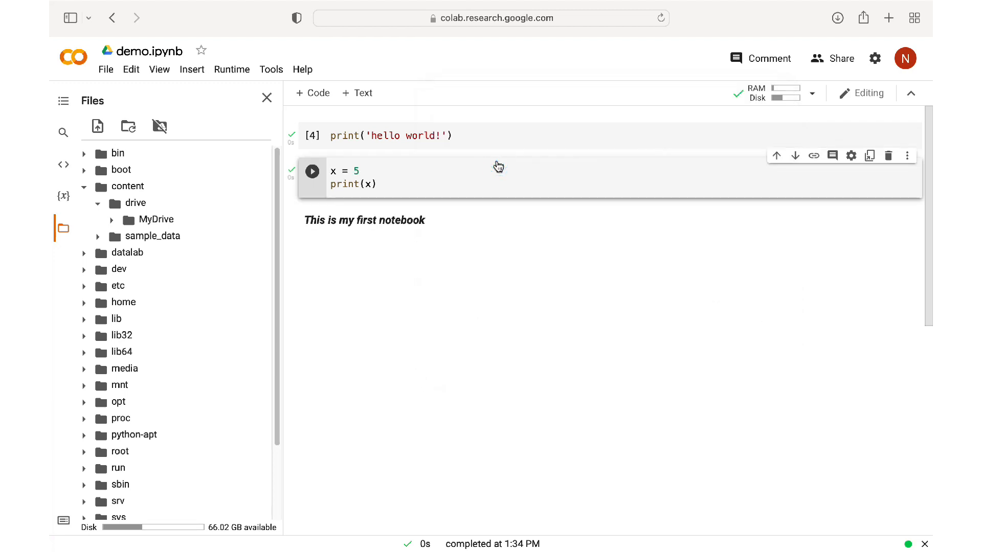
mouse_move(457, 334)
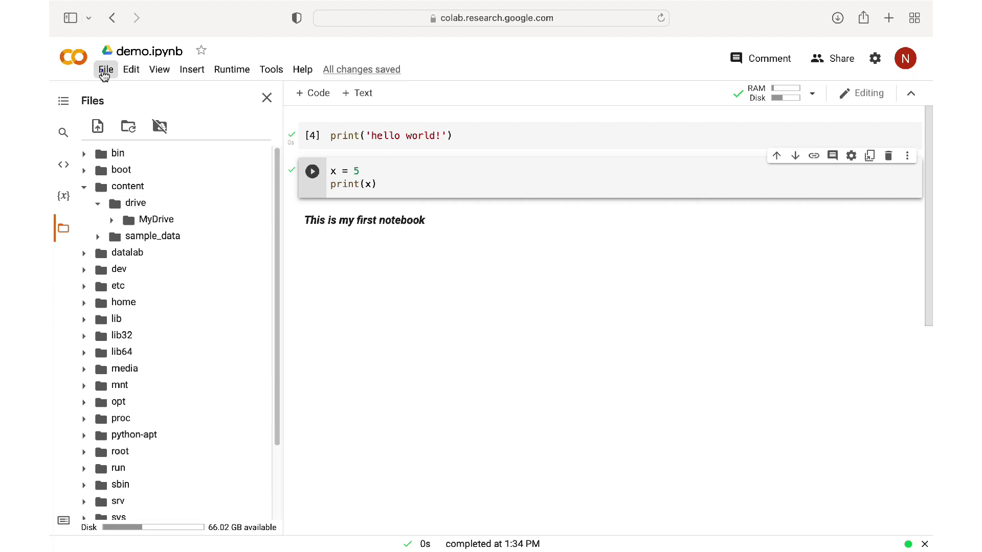
click(106, 69)
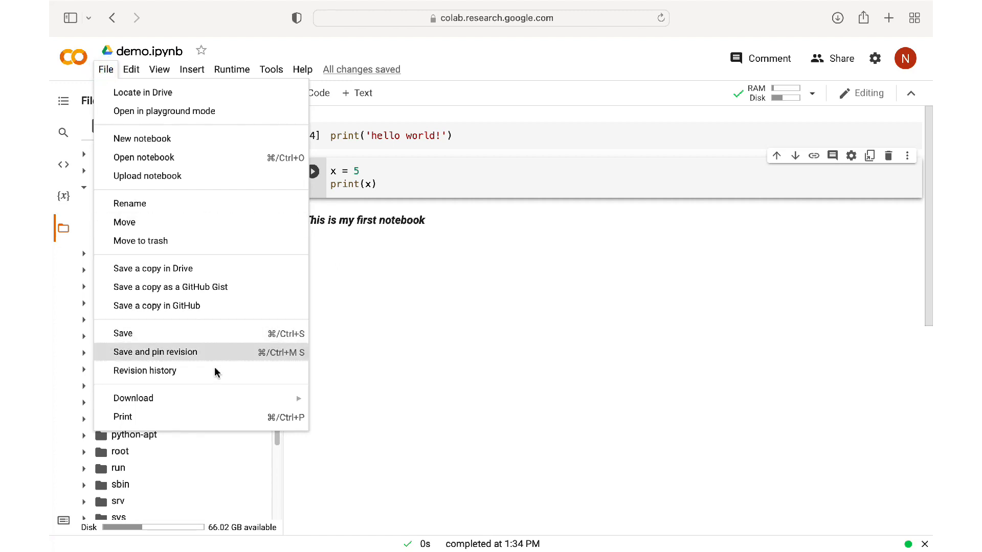
mouse_move(133, 398)
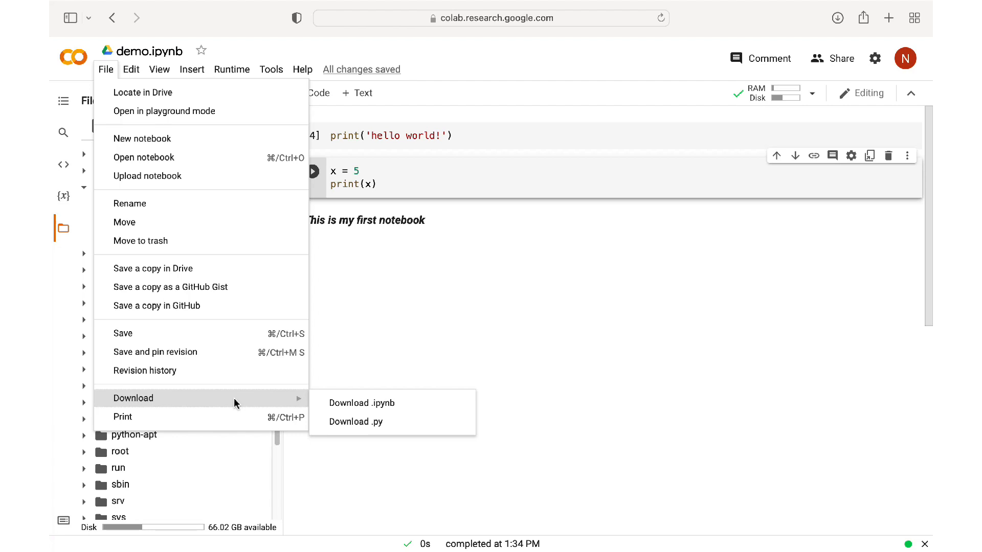
mouse_move(289, 408)
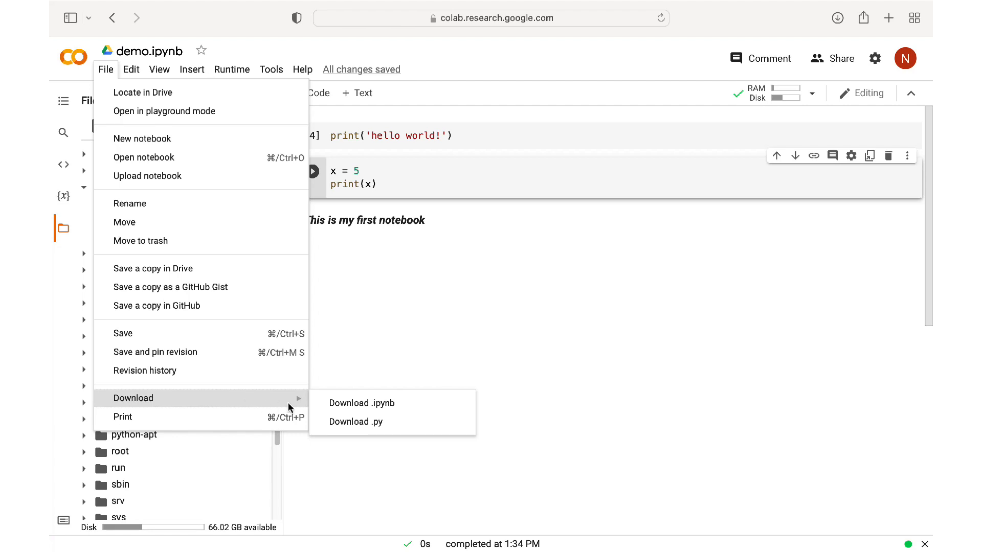
click(362, 403)
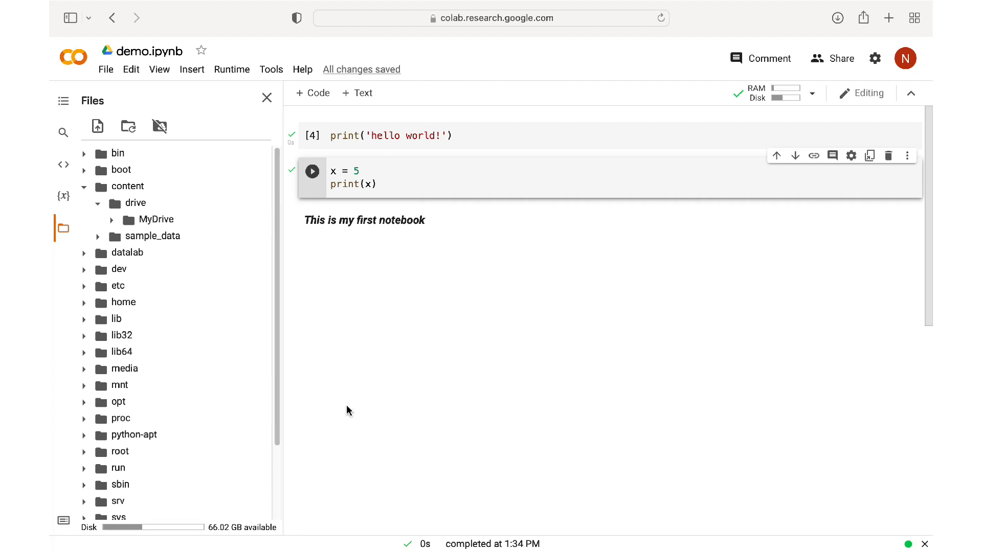
Open Code Examples.ipynb from the Recent notebooks list via File > Open notebook.
click(106, 69)
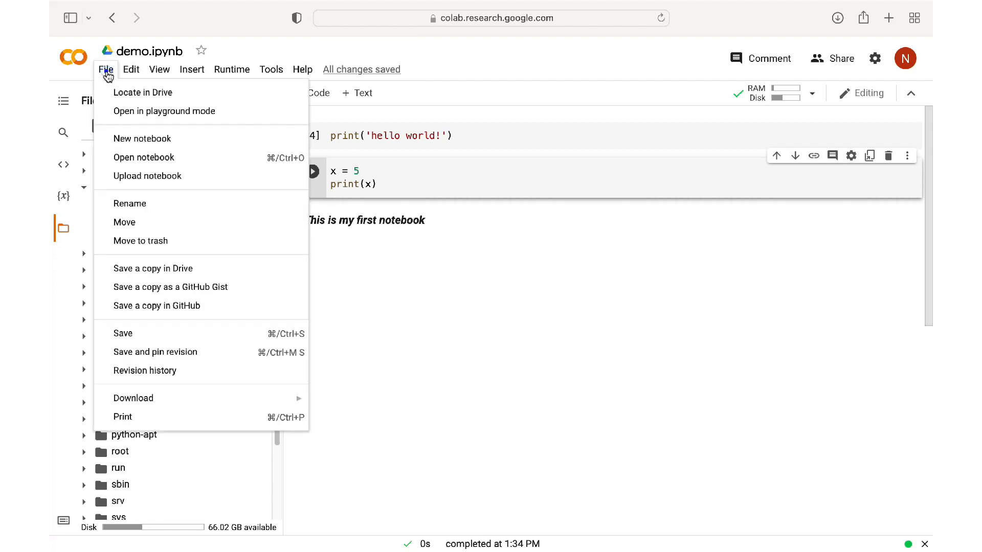
mouse_move(147, 176)
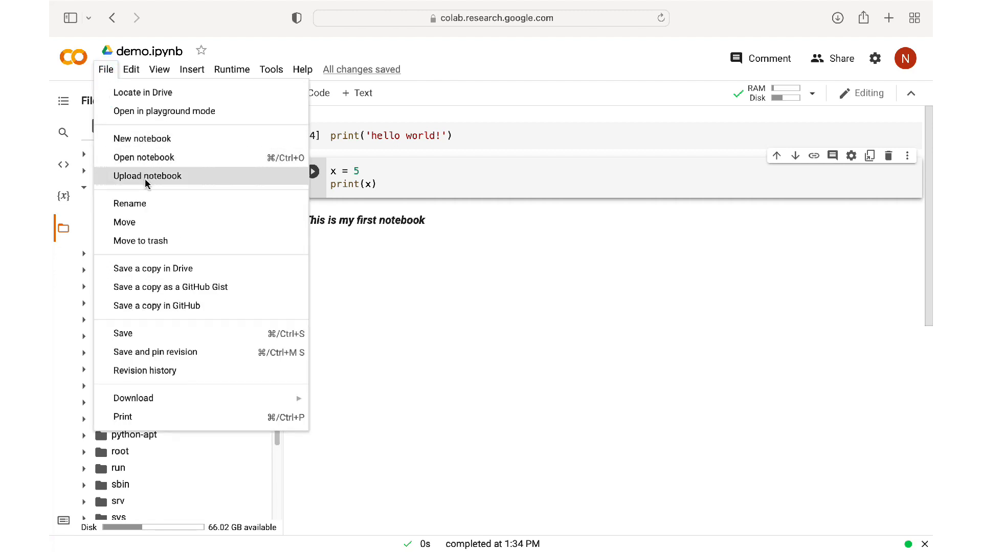
click(143, 158)
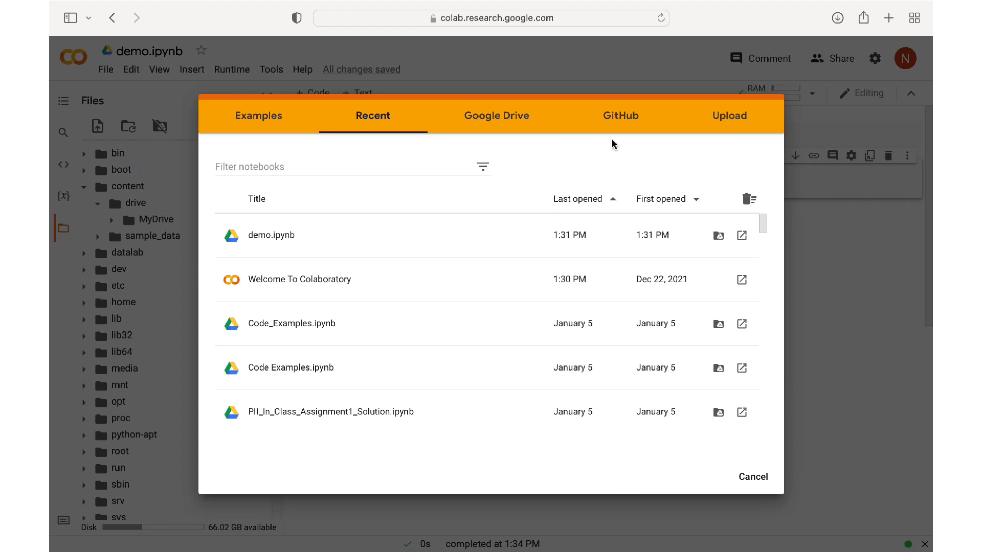
click(728, 116)
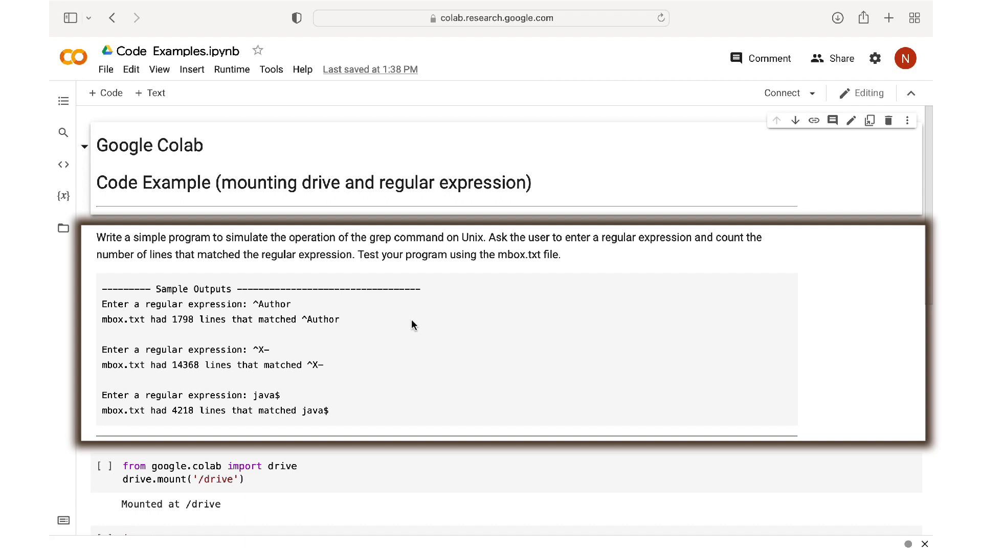
scroll(down, 3)
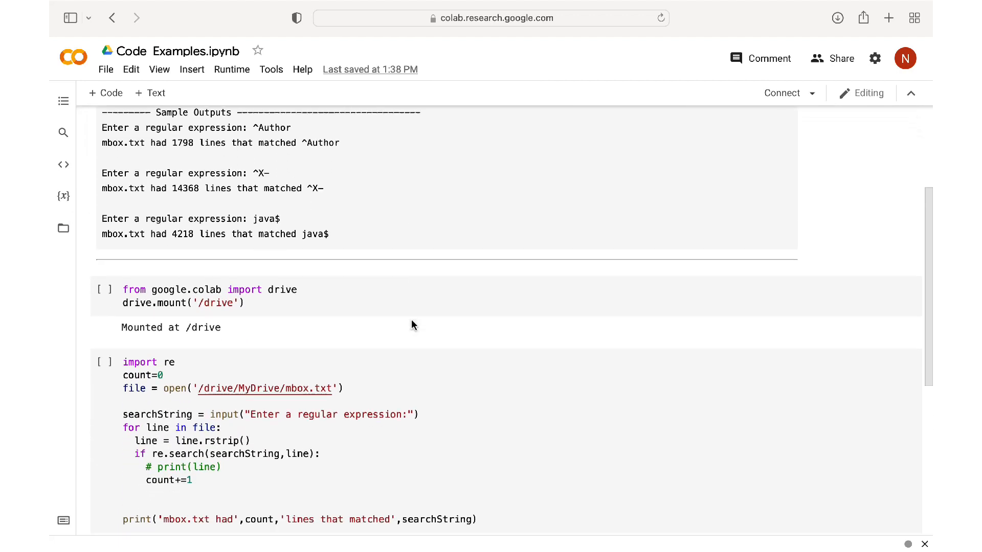
scroll(down, 3)
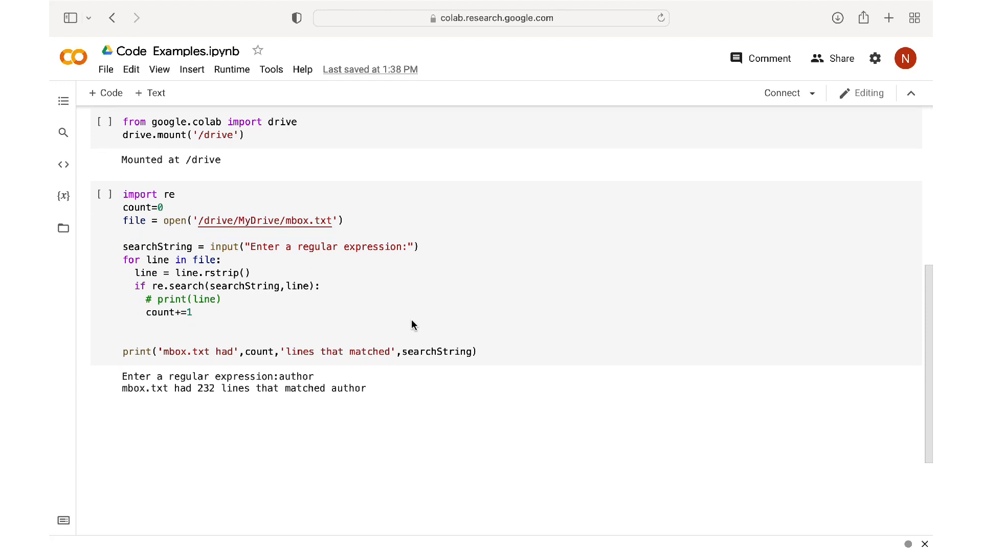
mouse_move(336, 162)
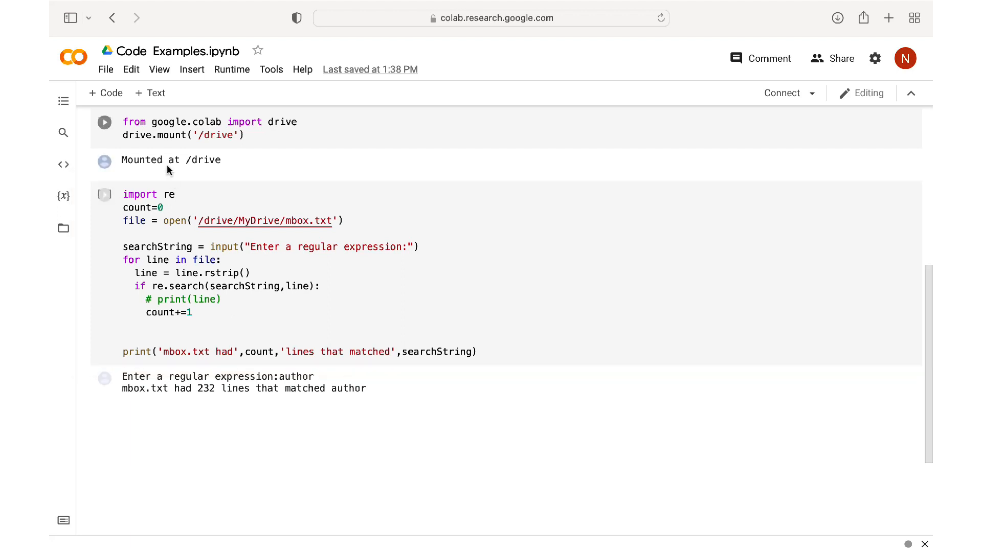
Run the drive.mount cell and the regex cell with ^Author, reporting 1798 matching lines in mbox.txt.
click(104, 122)
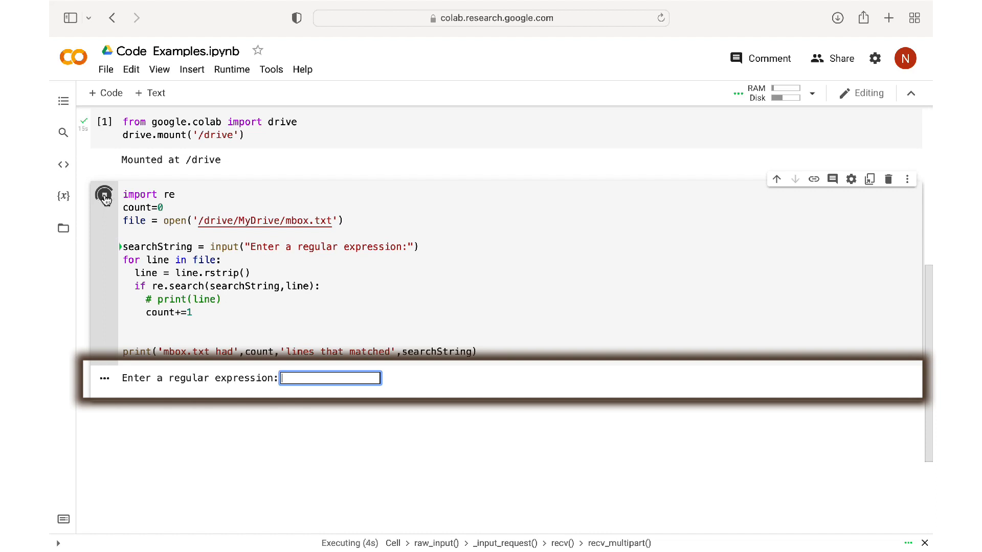
text(^)
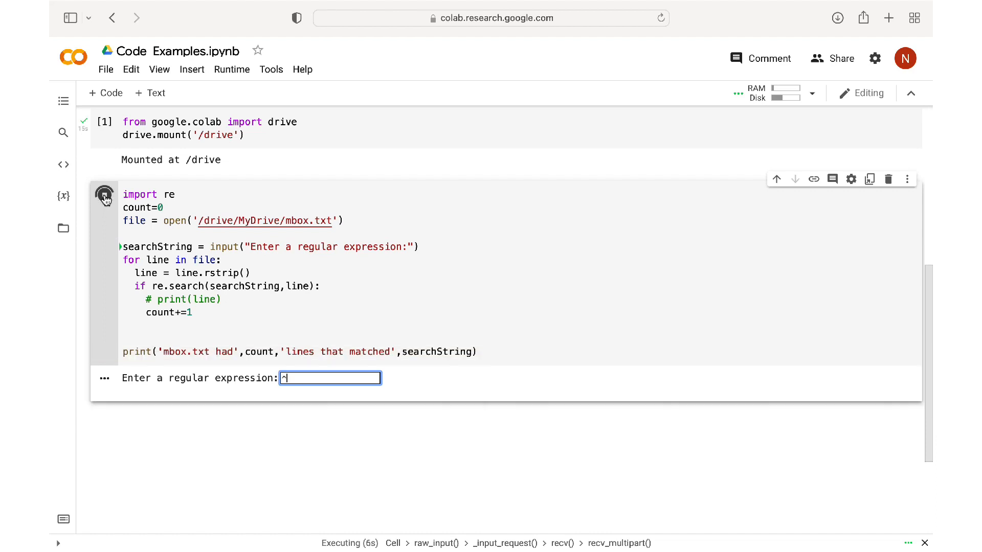
text(Author)
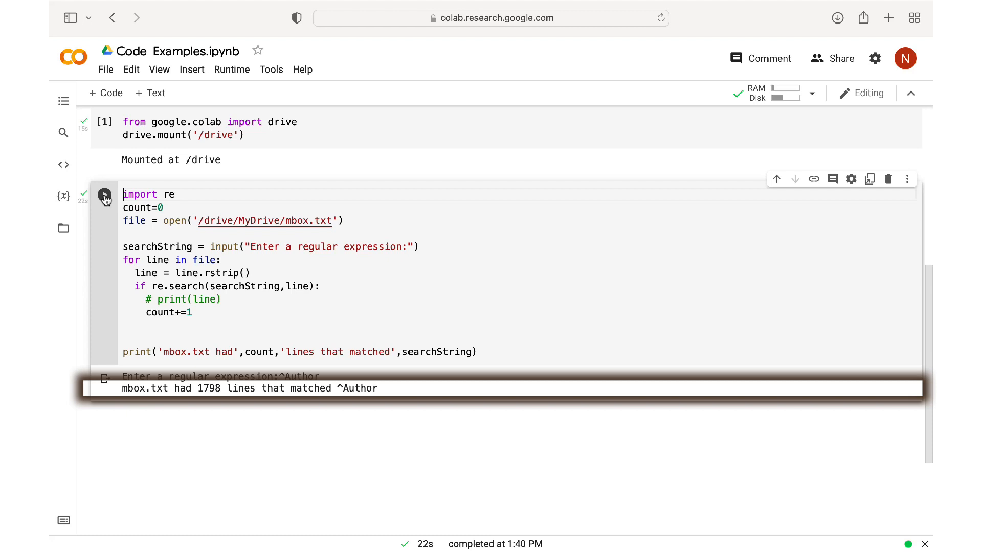
Rerun the regex cell with java$, reporting 4218 matching lines in mbox.txt.
click(105, 194)
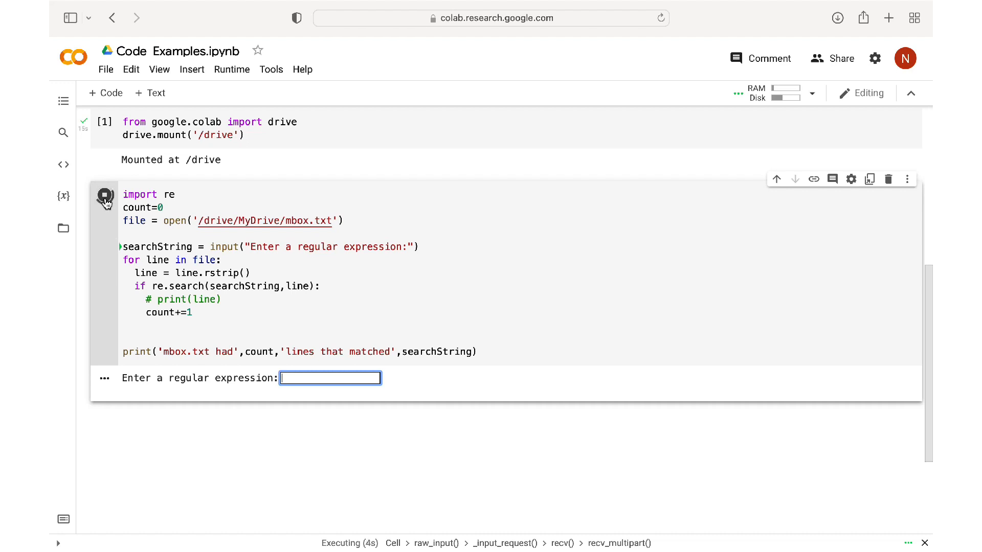
text(java$)
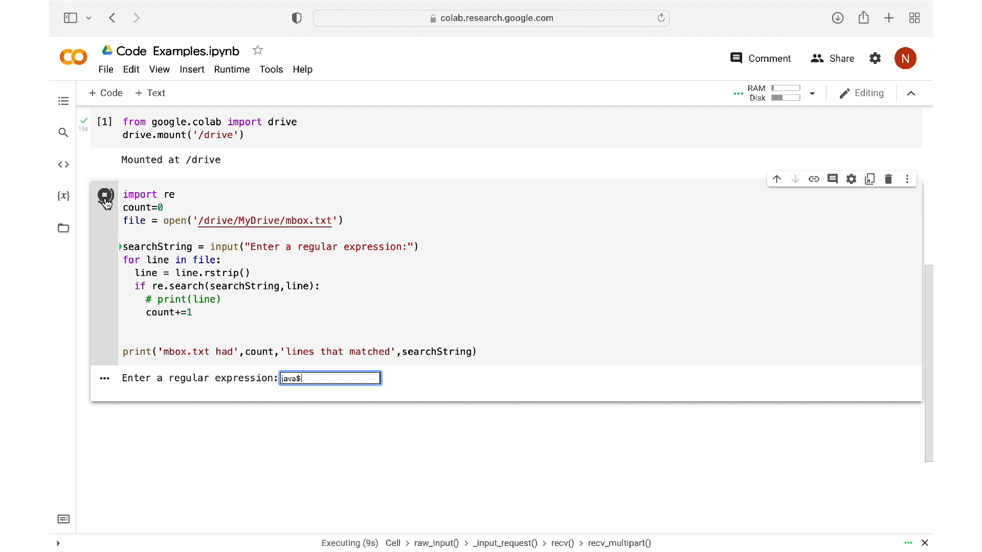
key(Return)
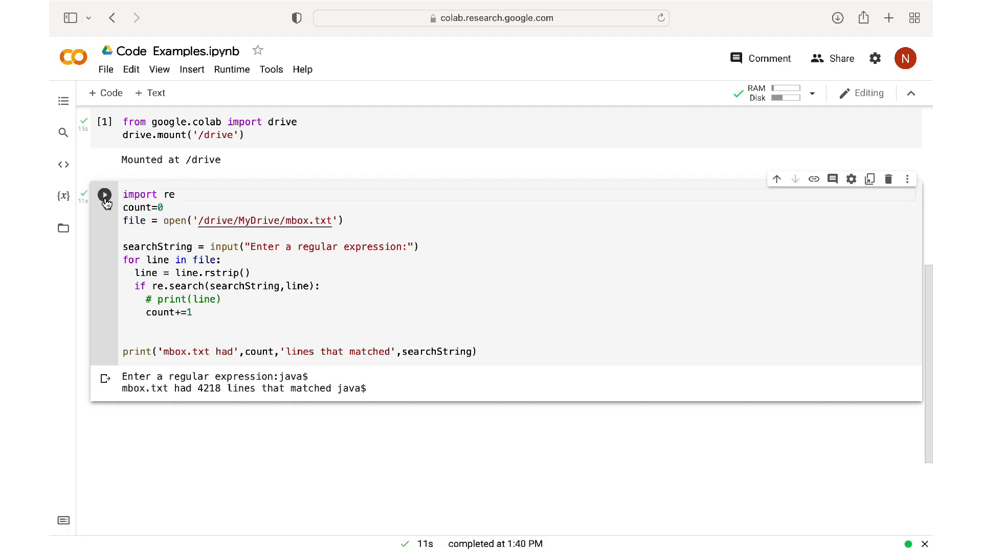